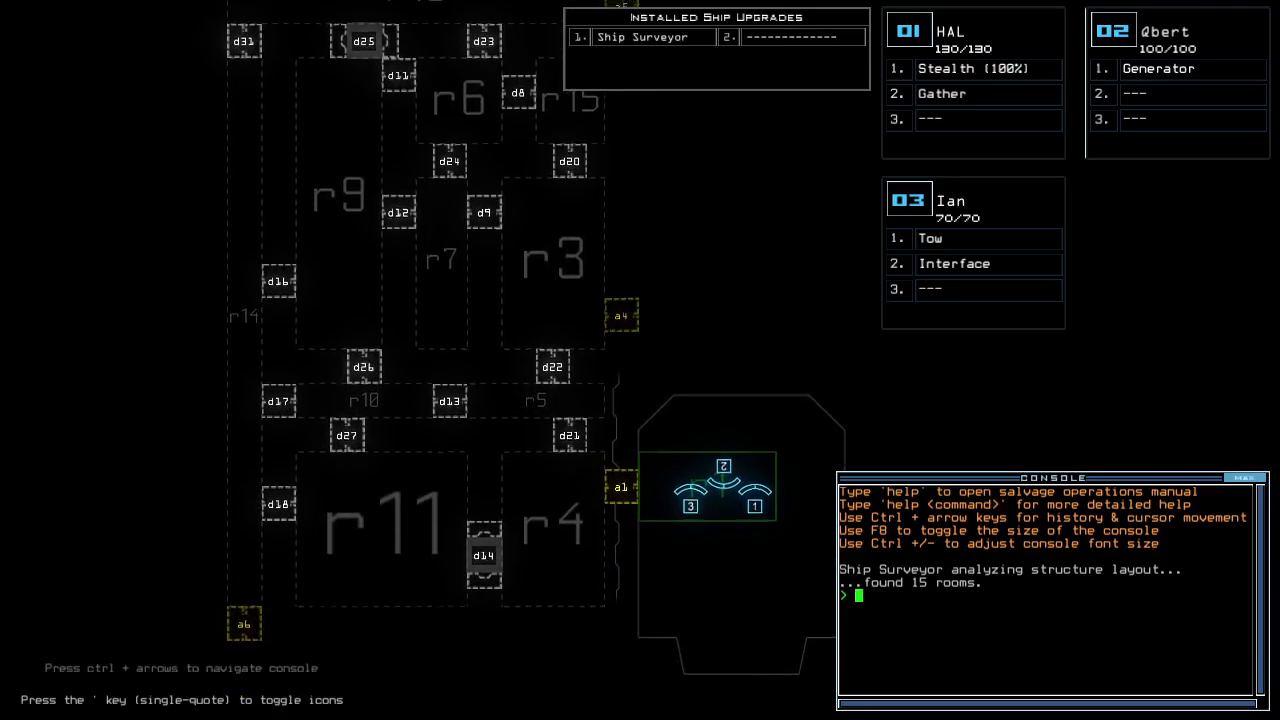
# Run the 'status' console command to show the derelict's status report
pyautogui.write('status')
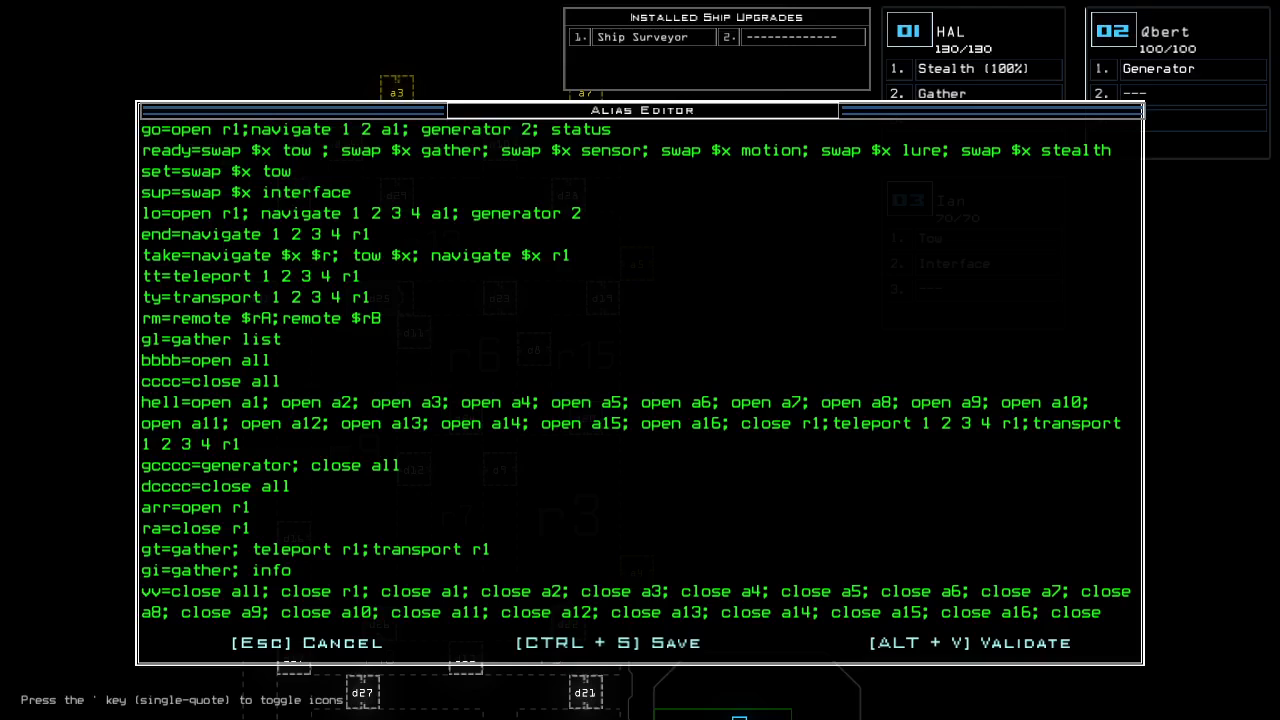
pyautogui.moveTo(378, 144)
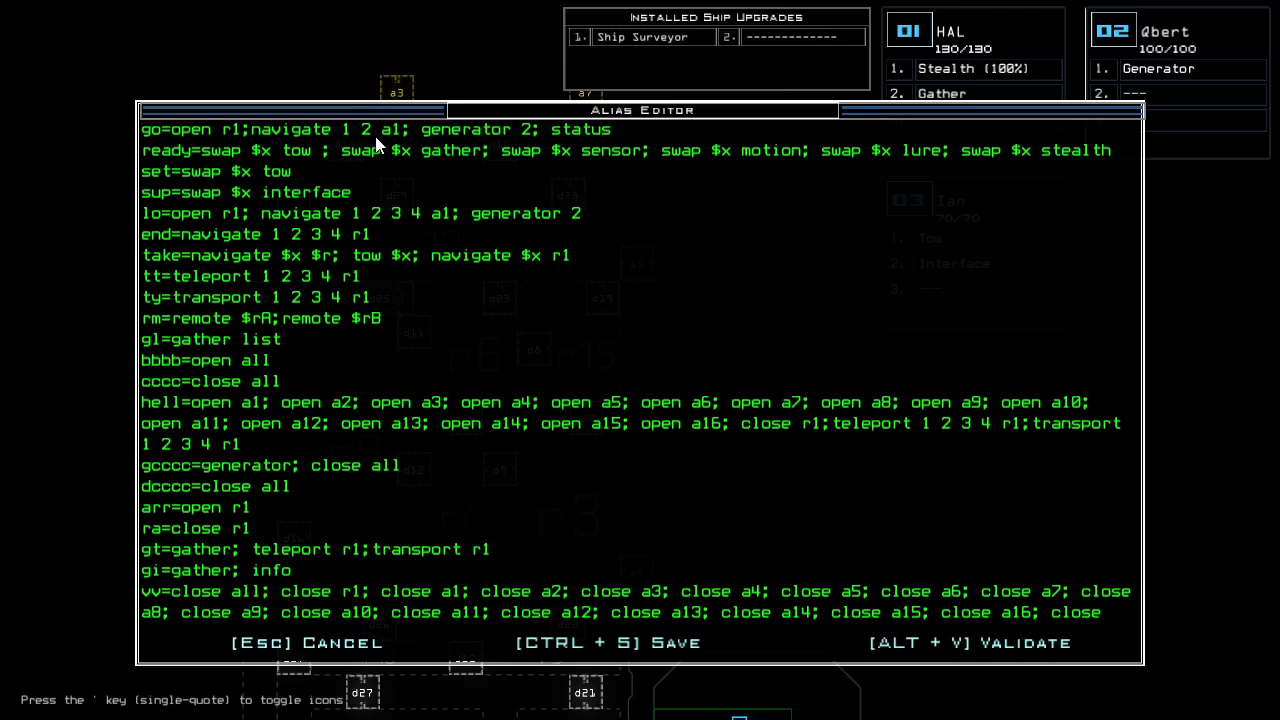
# Cancel out of the Alias Editor without saving any changes
pyautogui.press('Escape')
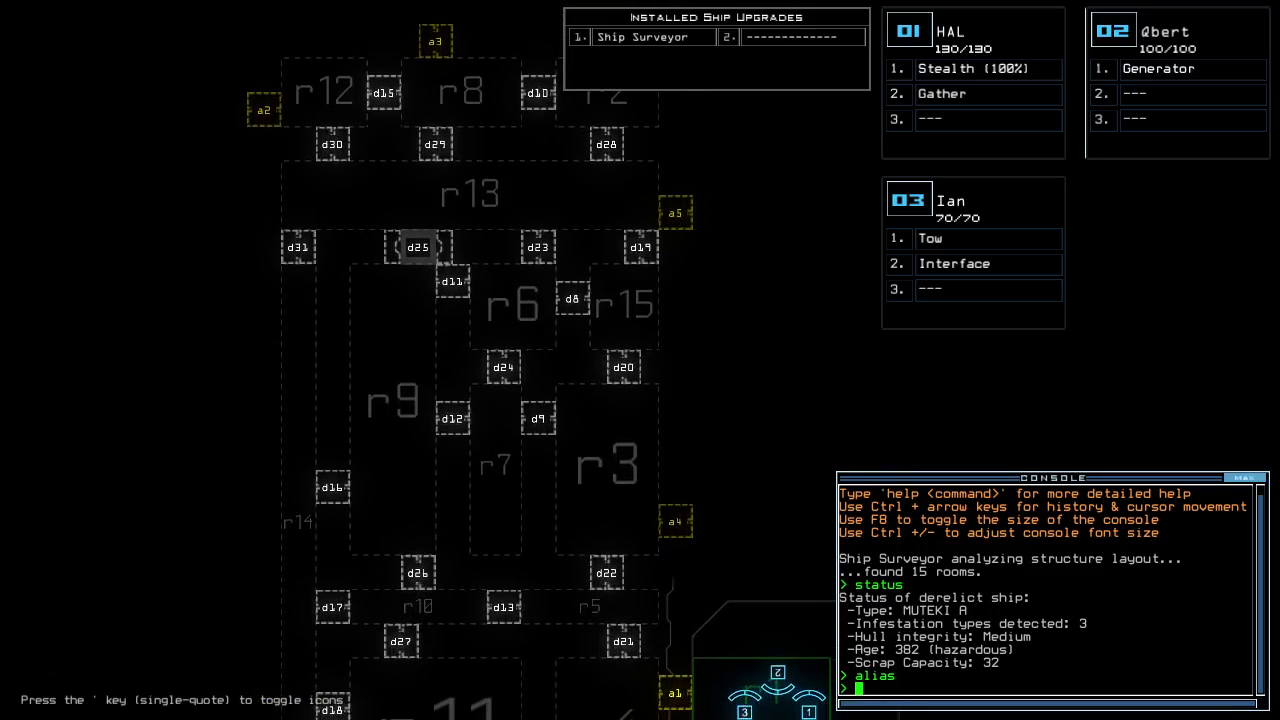
# Move the Tow upgrade to Drone 2 with 'set 2', leaving Gather, Interface and Stealth on Drone 3
pyautogui.scroll(-3)
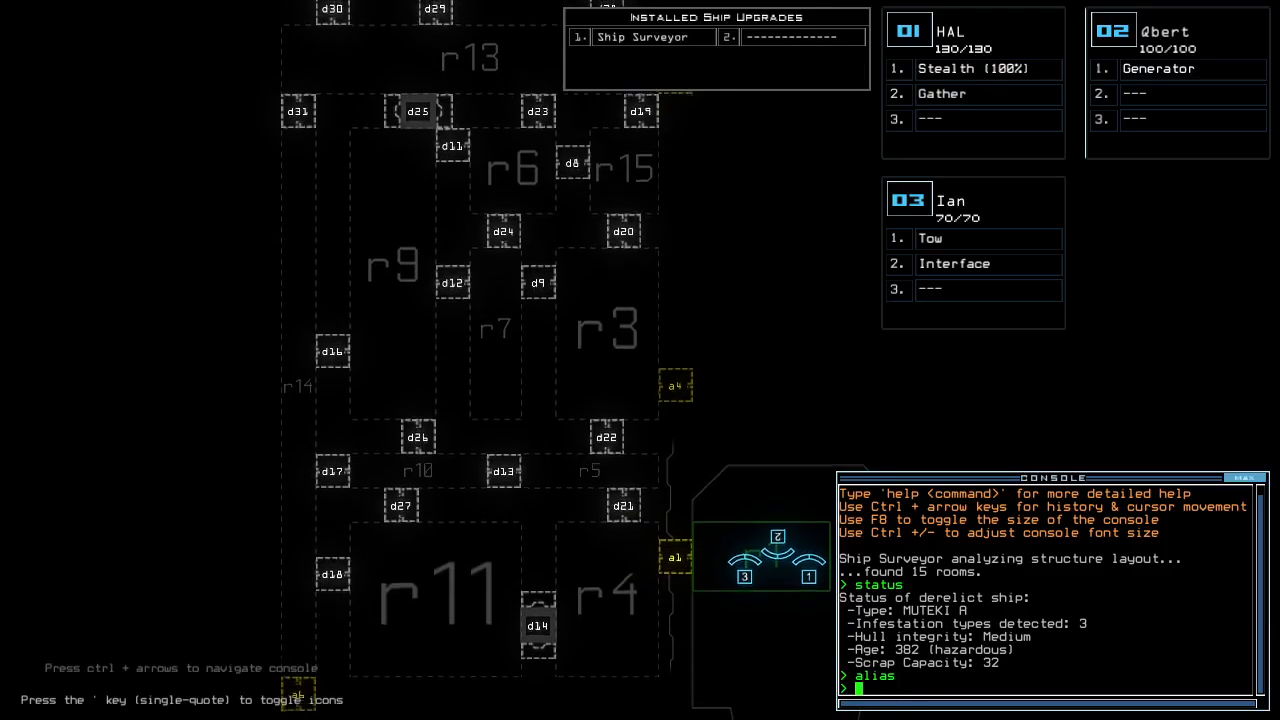
pyautogui.scroll(-3)
pyautogui.write('ready 3')
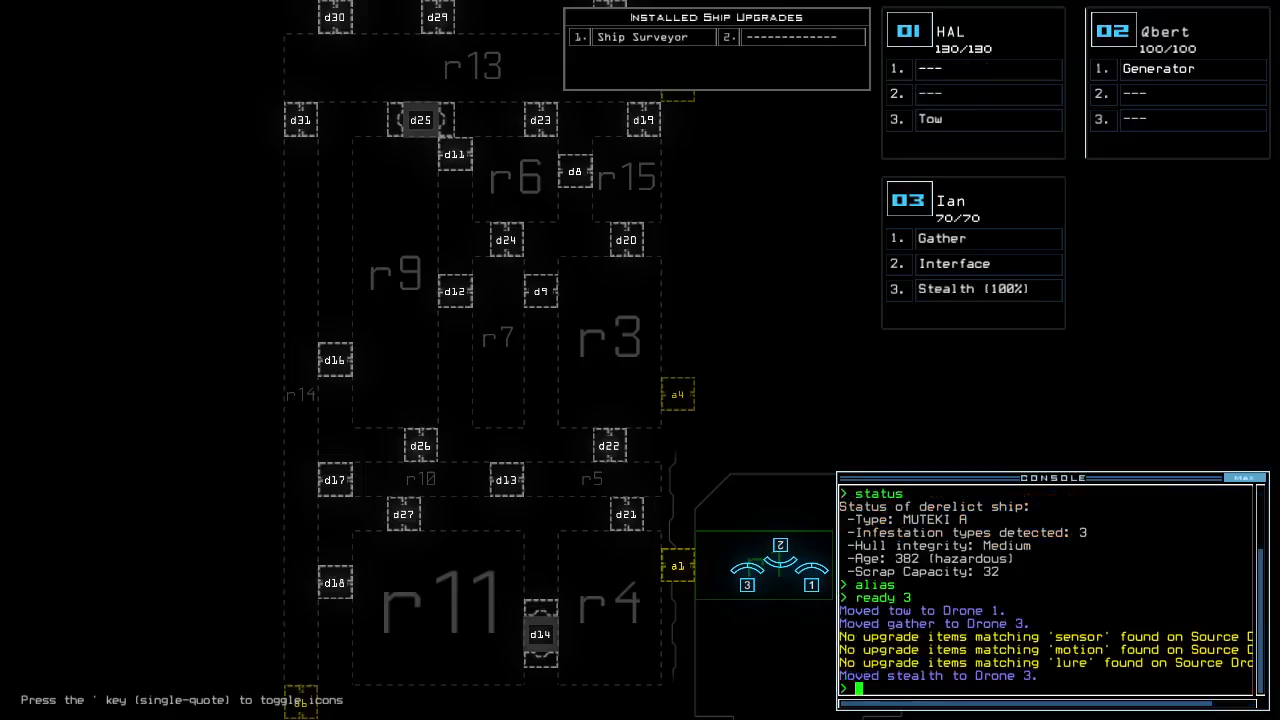
pyautogui.write('set 2')
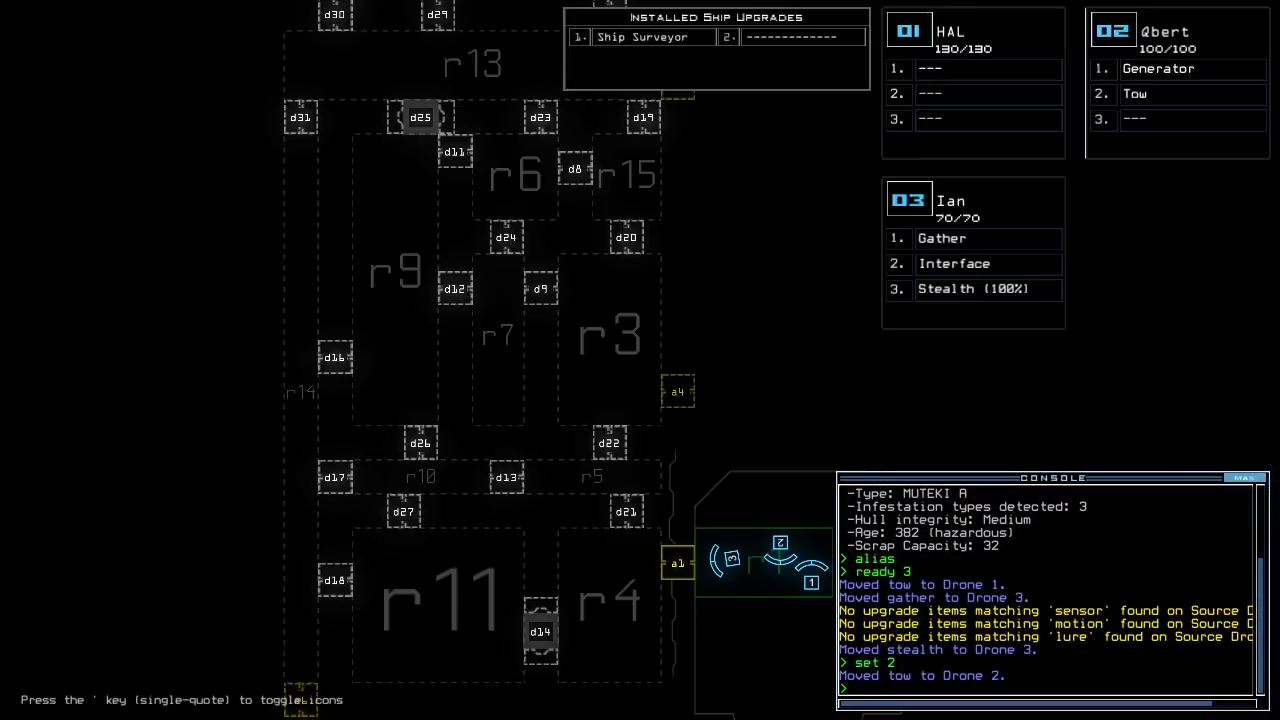
pyautogui.scroll(-3)
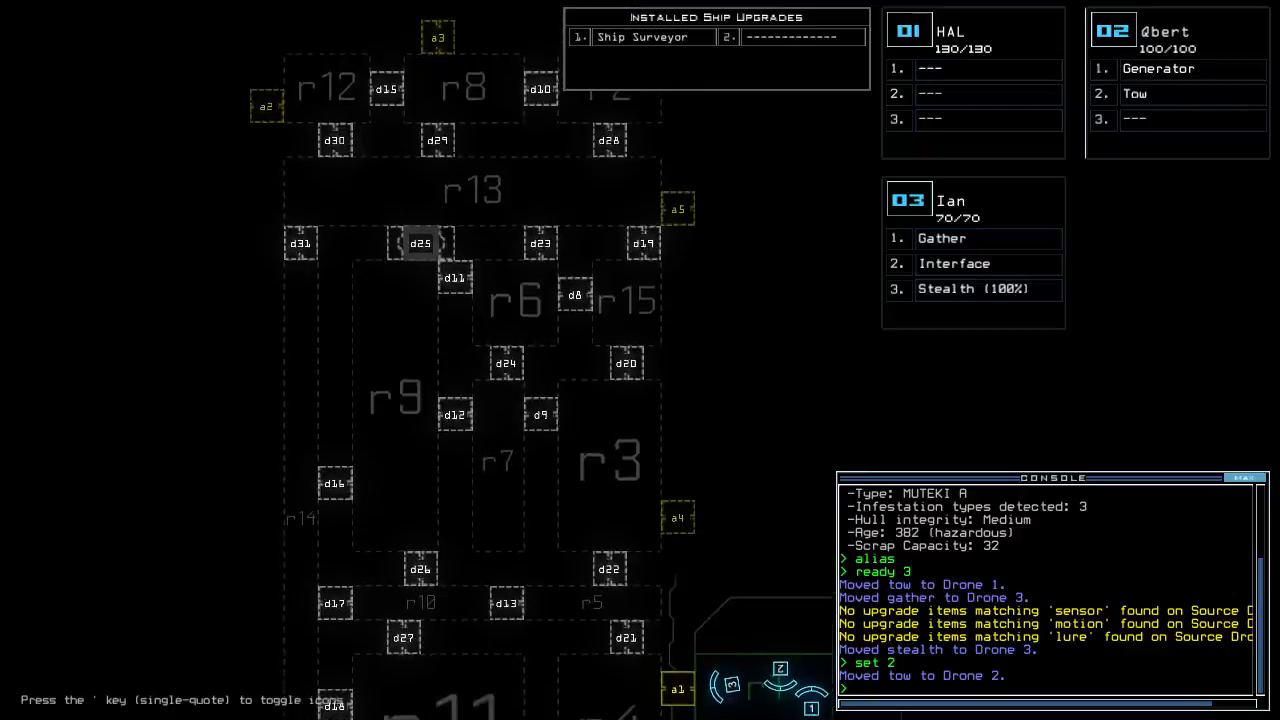
pyautogui.press("'")
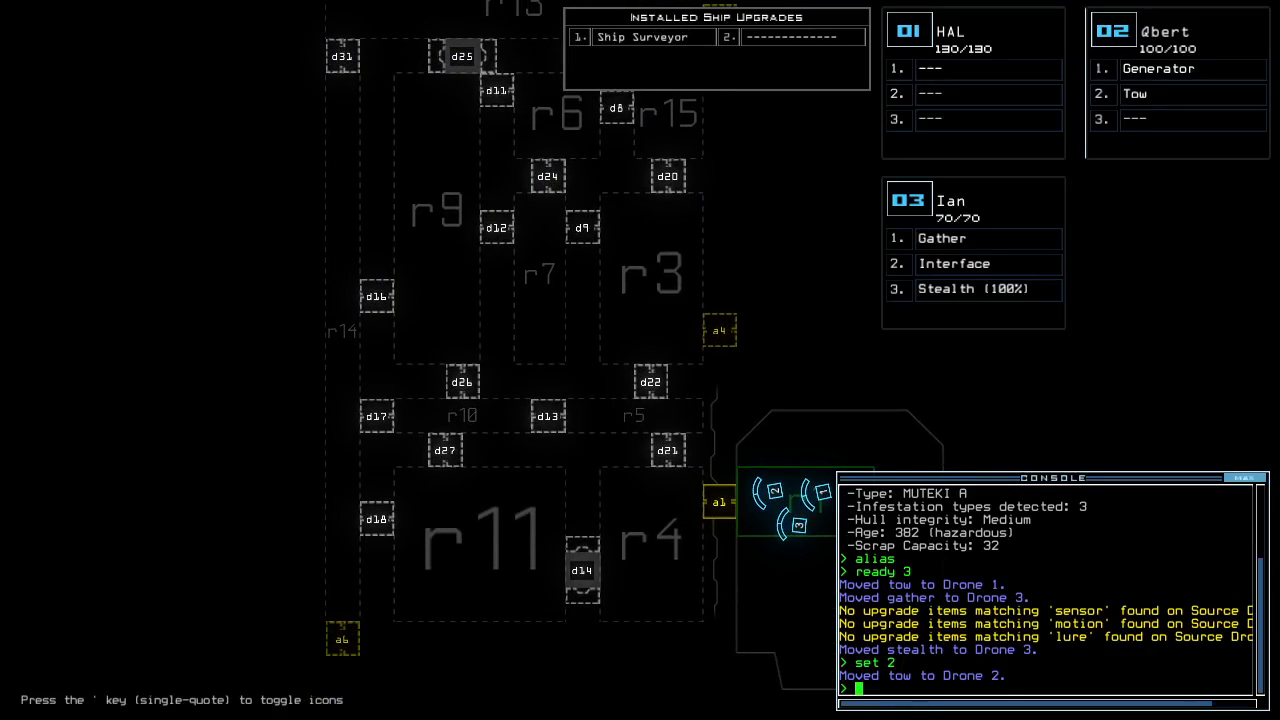
# Run 'arr ;navigate 2 r4;navigate 1 r11;generator 2' to open r1's doors, route both drones and power the generator
pyautogui.write('arr ;navigate 2')
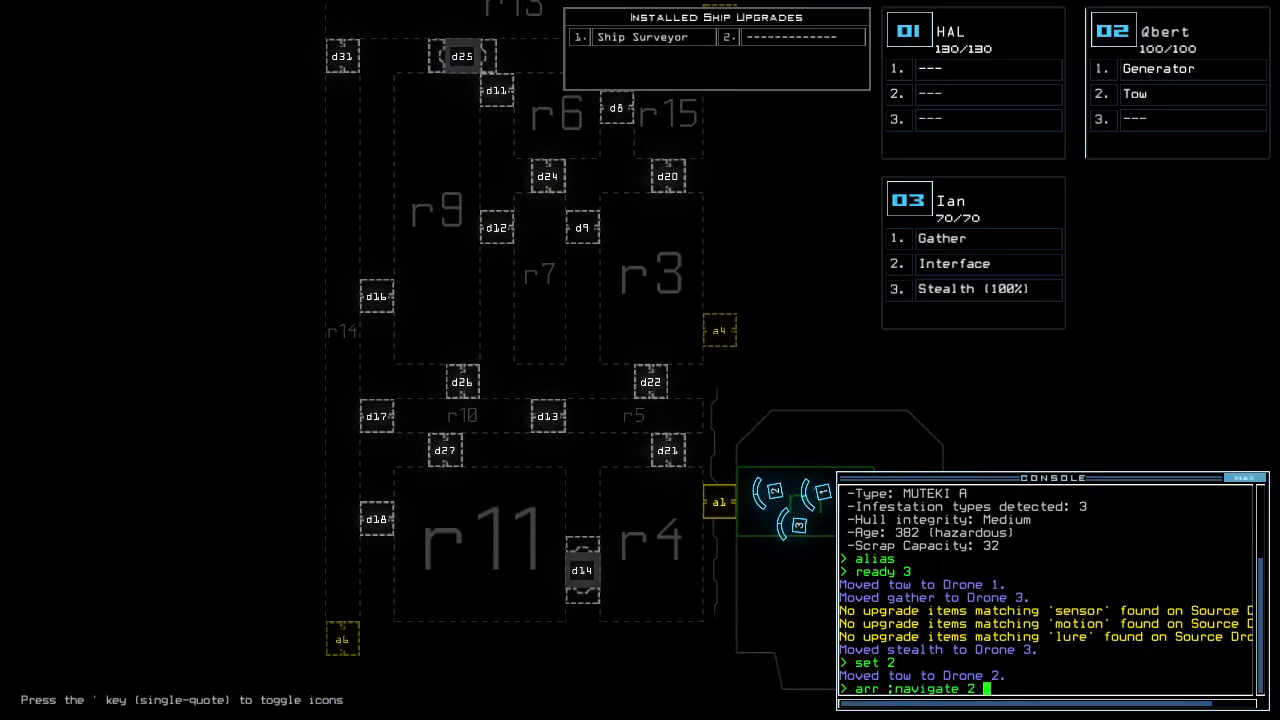
pyautogui.write(';navigate 1 r11')
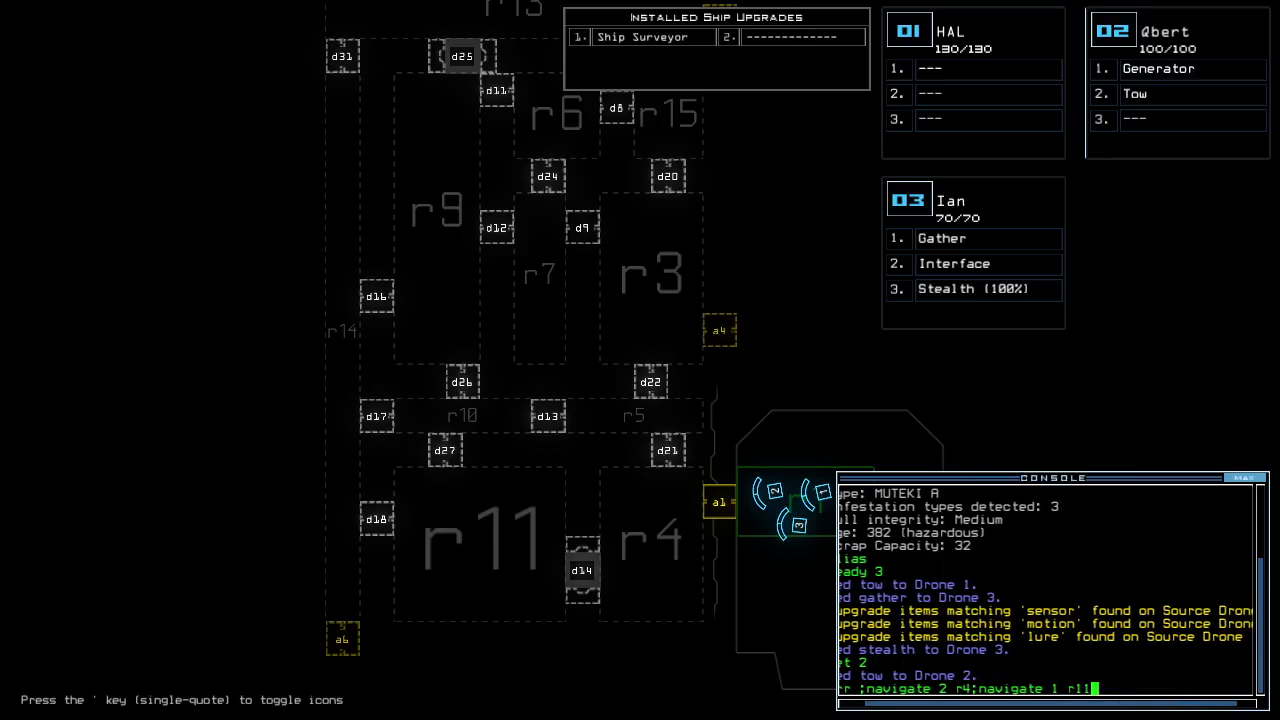
pyautogui.write('generator')
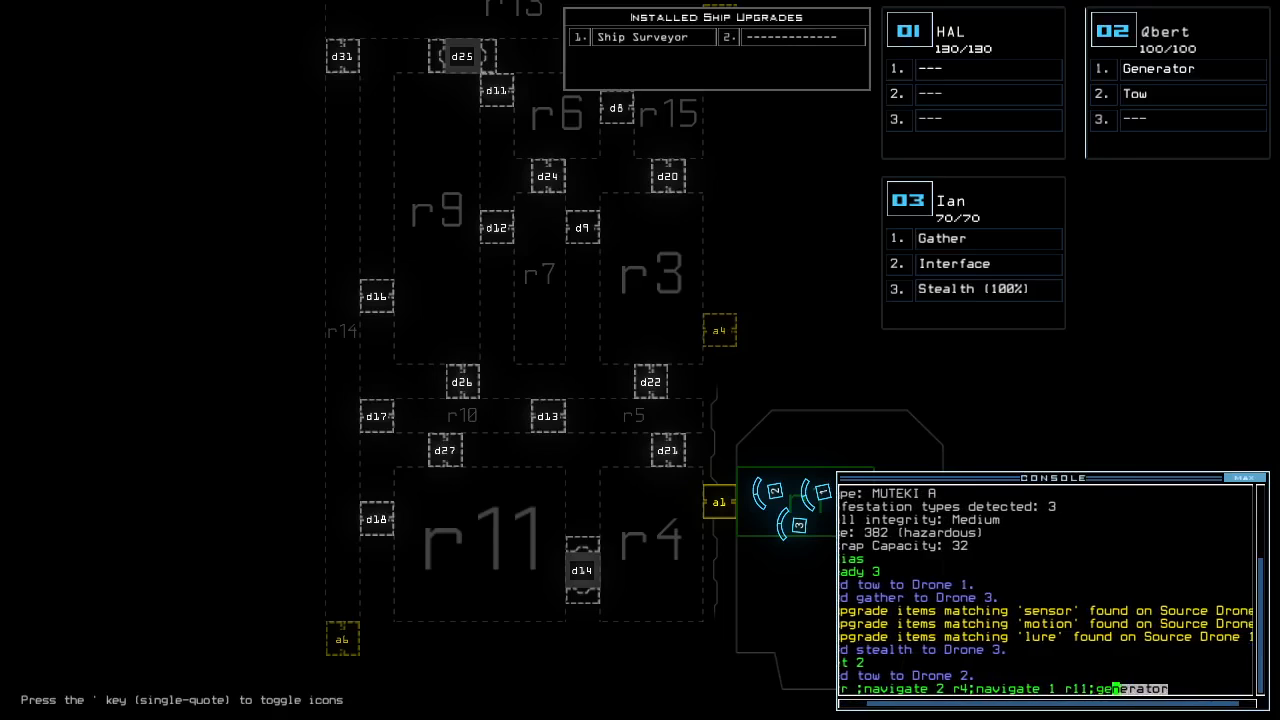
pyautogui.press('enter')
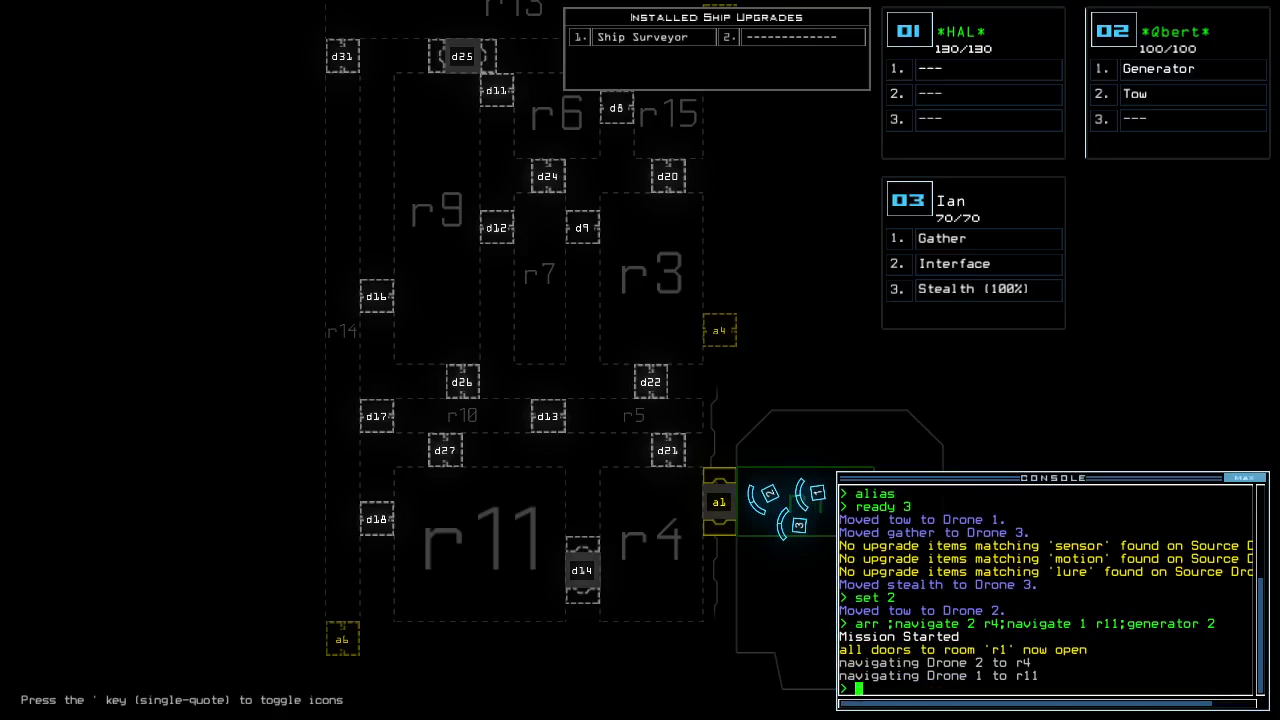
pyautogui.press('Escape')
pyautogui.write('ra')
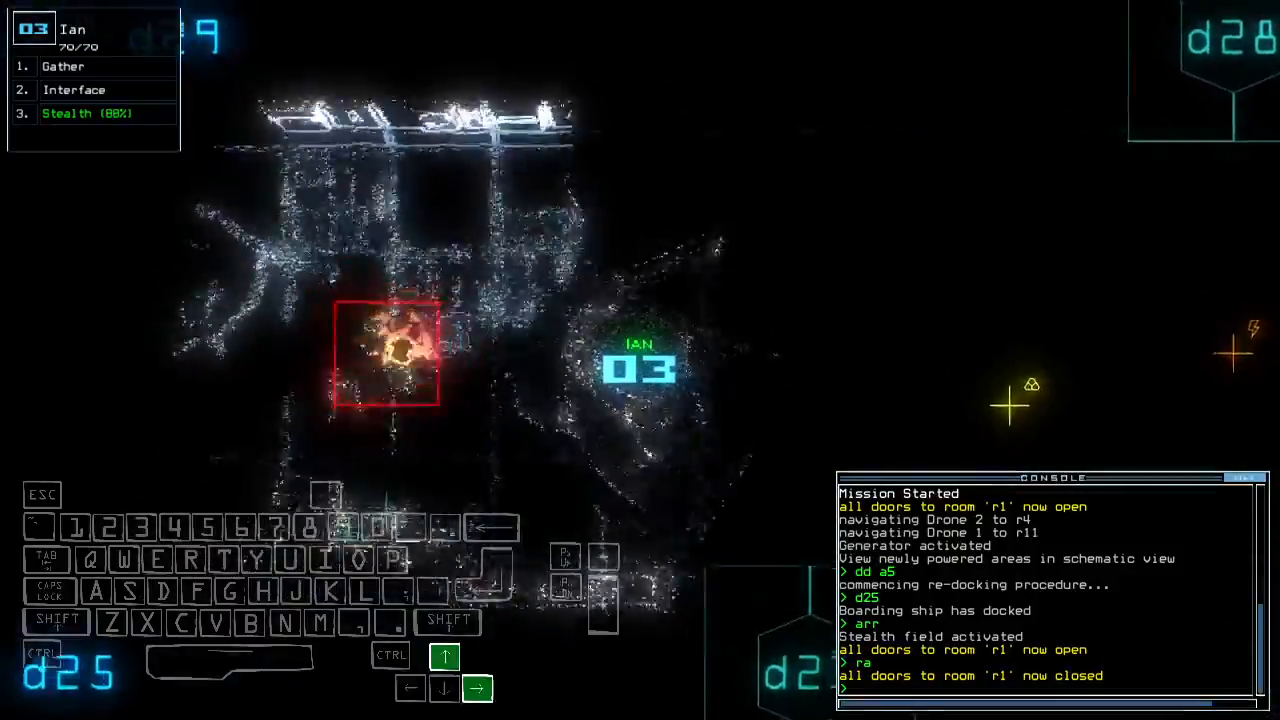
# Send drone 1 toward room 2 and activate Ian's stealth field with 'st'
pyautogui.press('Down')
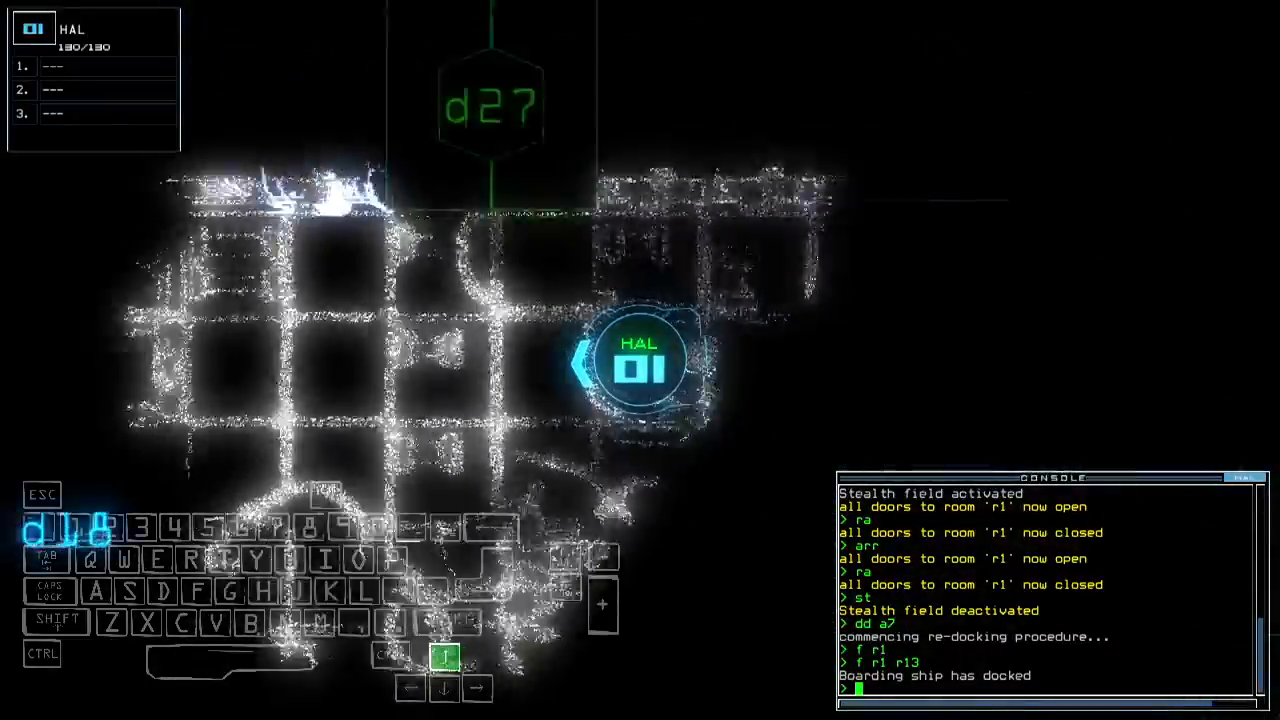
pyautogui.write('navigate 1 2')
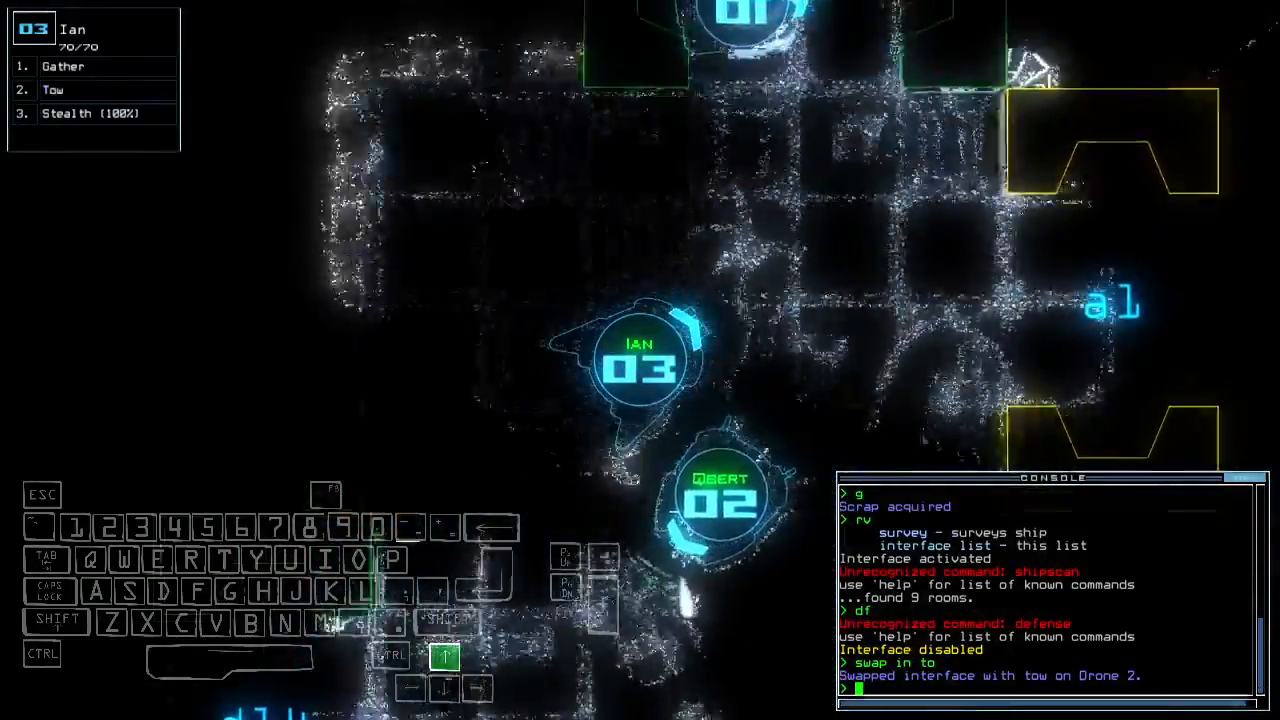
pyautogui.write('st')
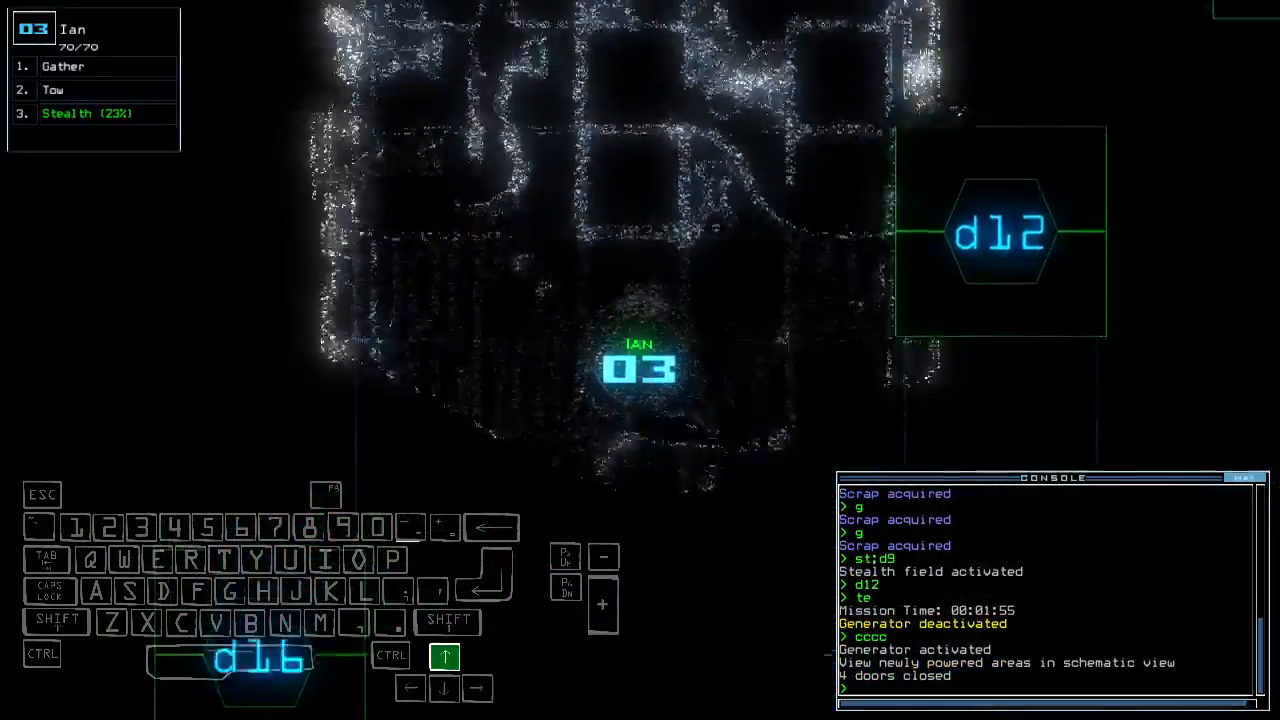
pyautogui.press('Left')
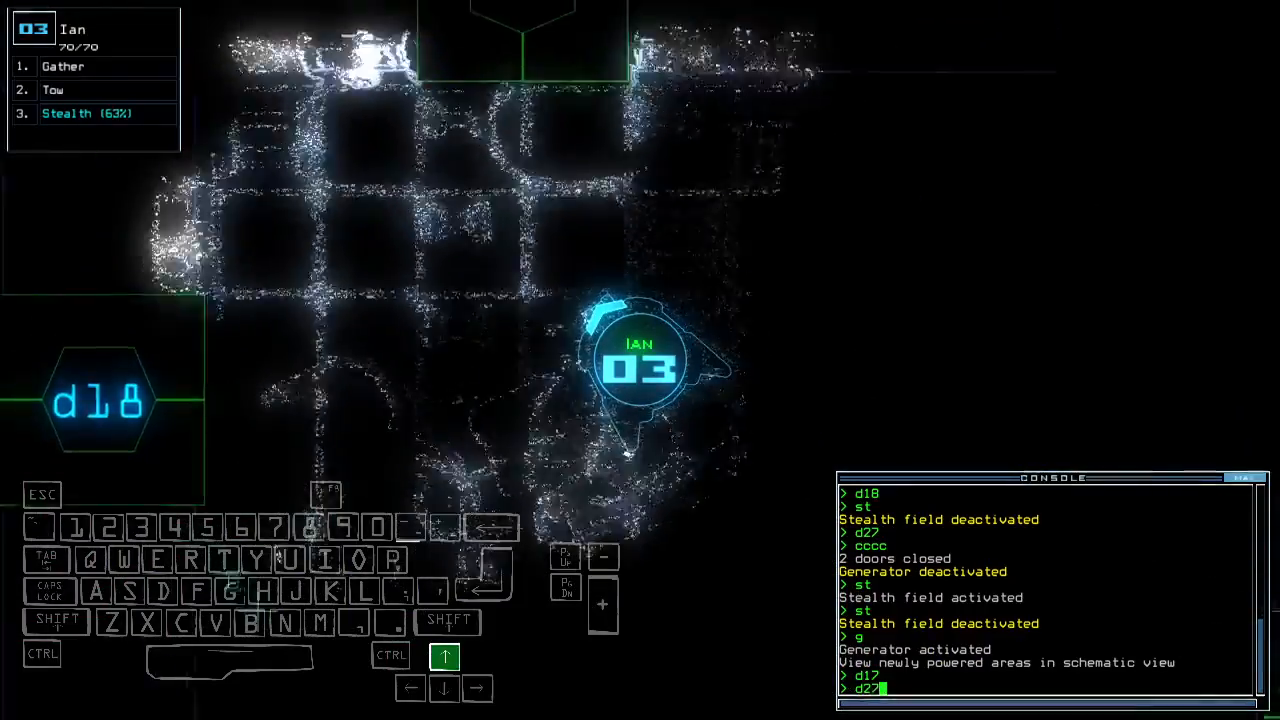
# Confirm the gather and tow commands so Ian collects scrap and tows Cliff back
pyautogui.press('enter')
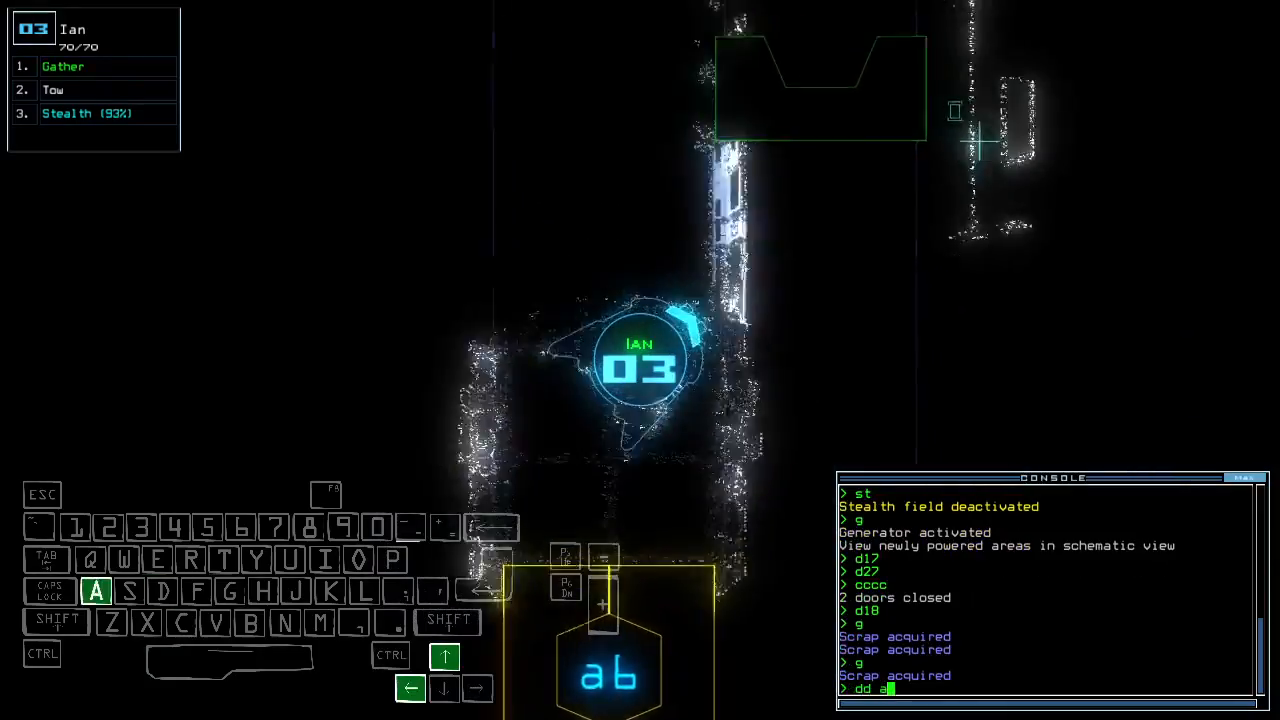
pyautogui.press('enter')
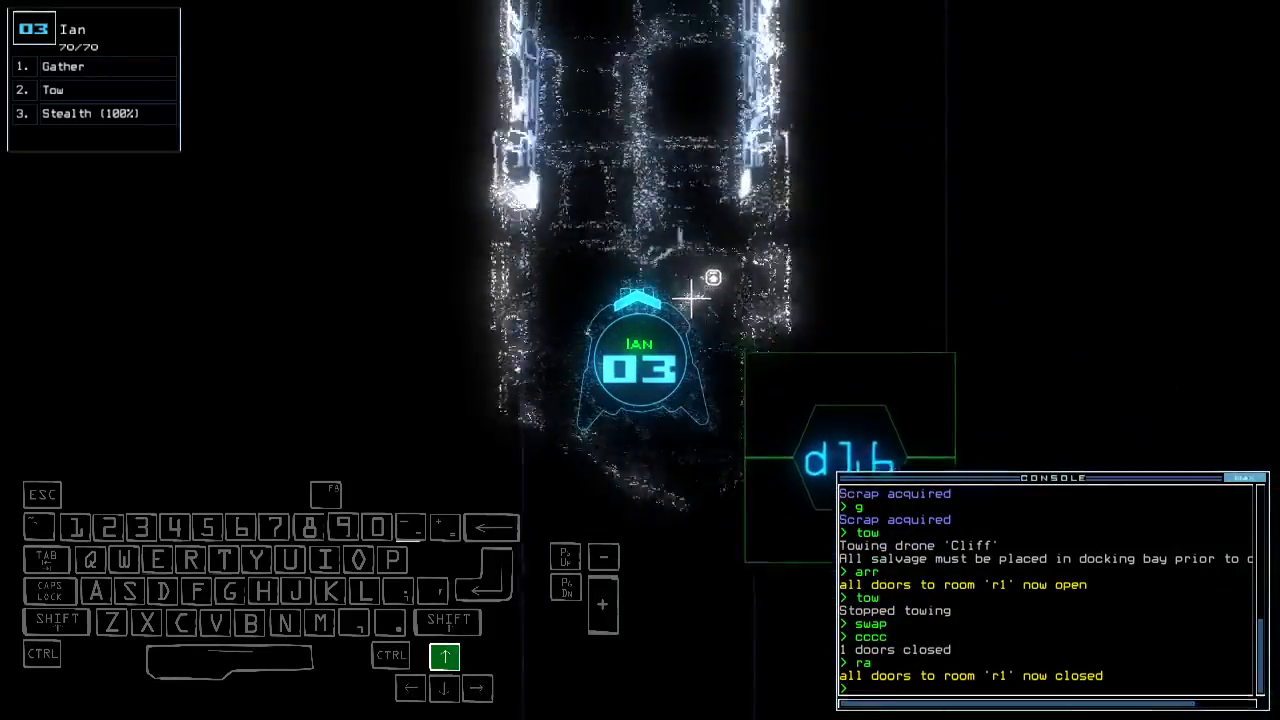
# Gather scrap with Ian via 'g', then switch to drone HAL and confirm the tow command
pyautogui.press('Right')
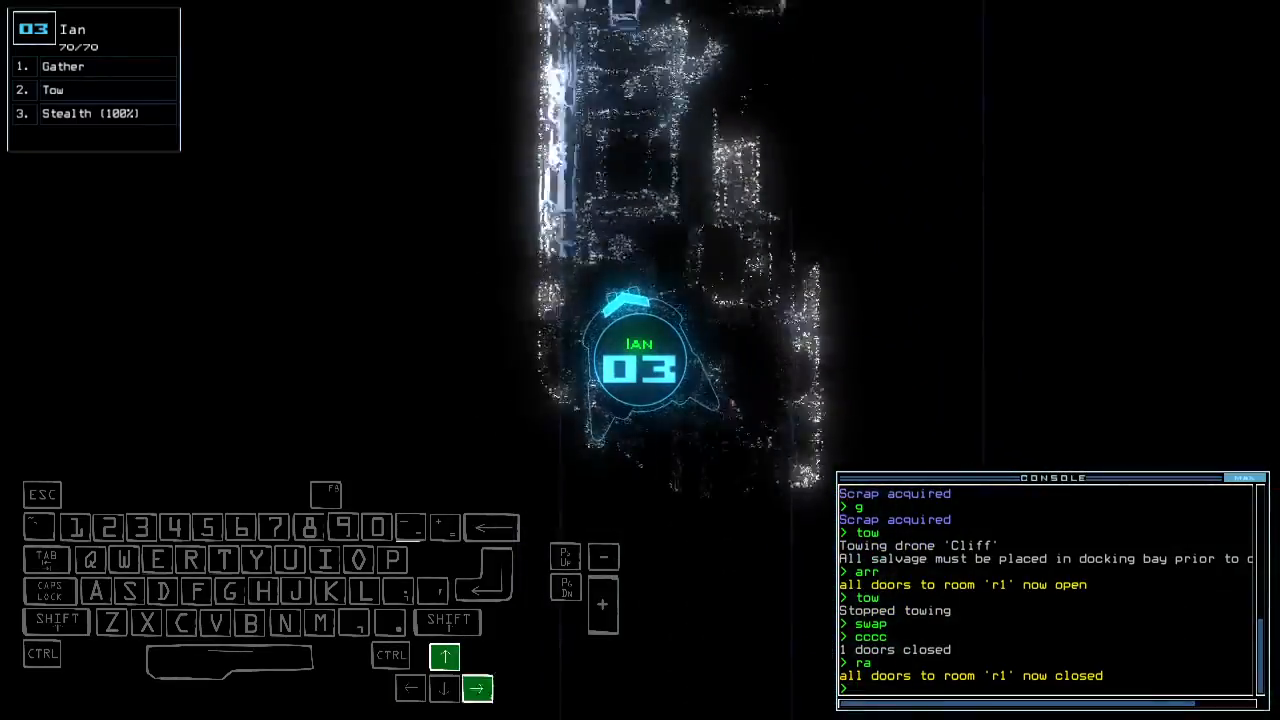
pyautogui.press('g')
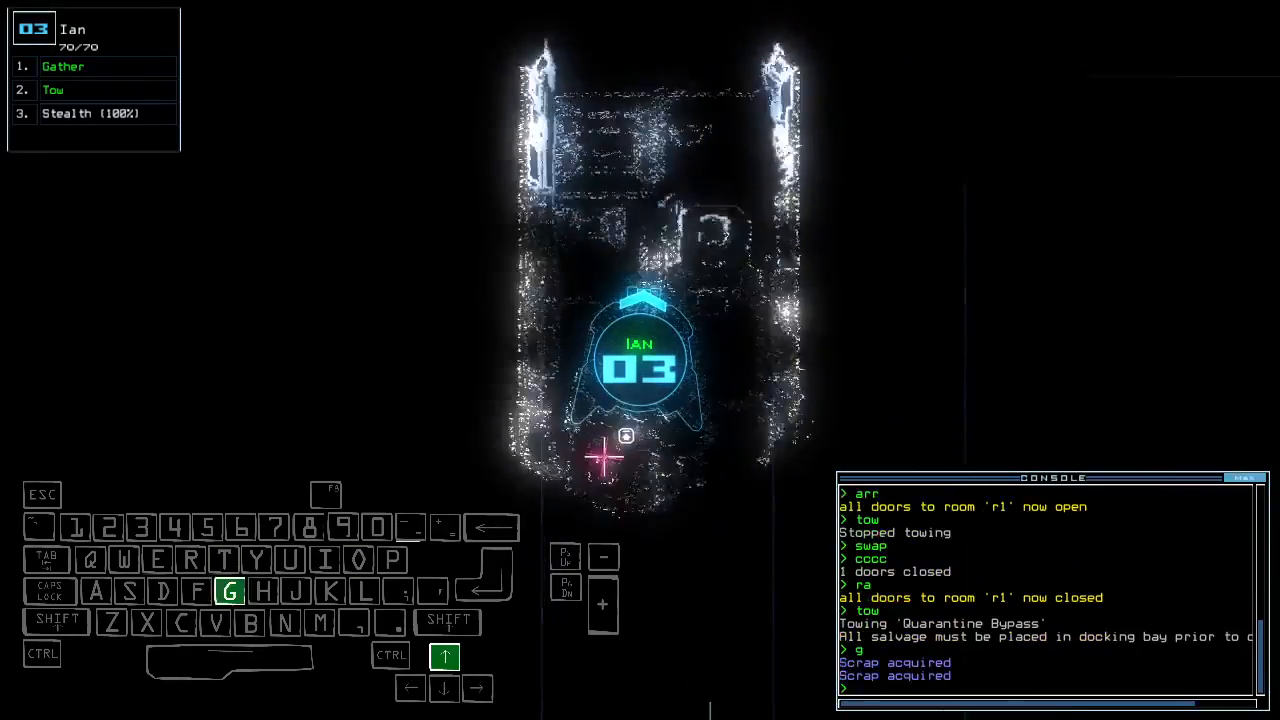
pyautogui.press('down')
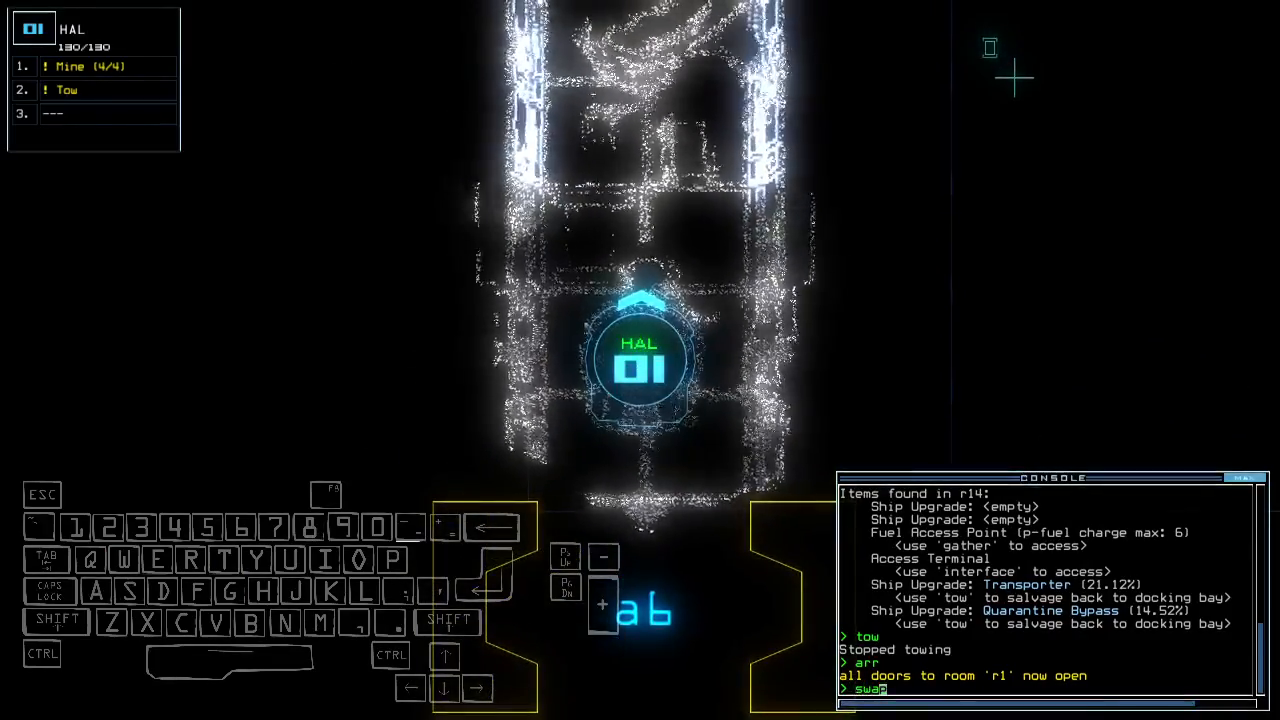
pyautogui.press('enter')
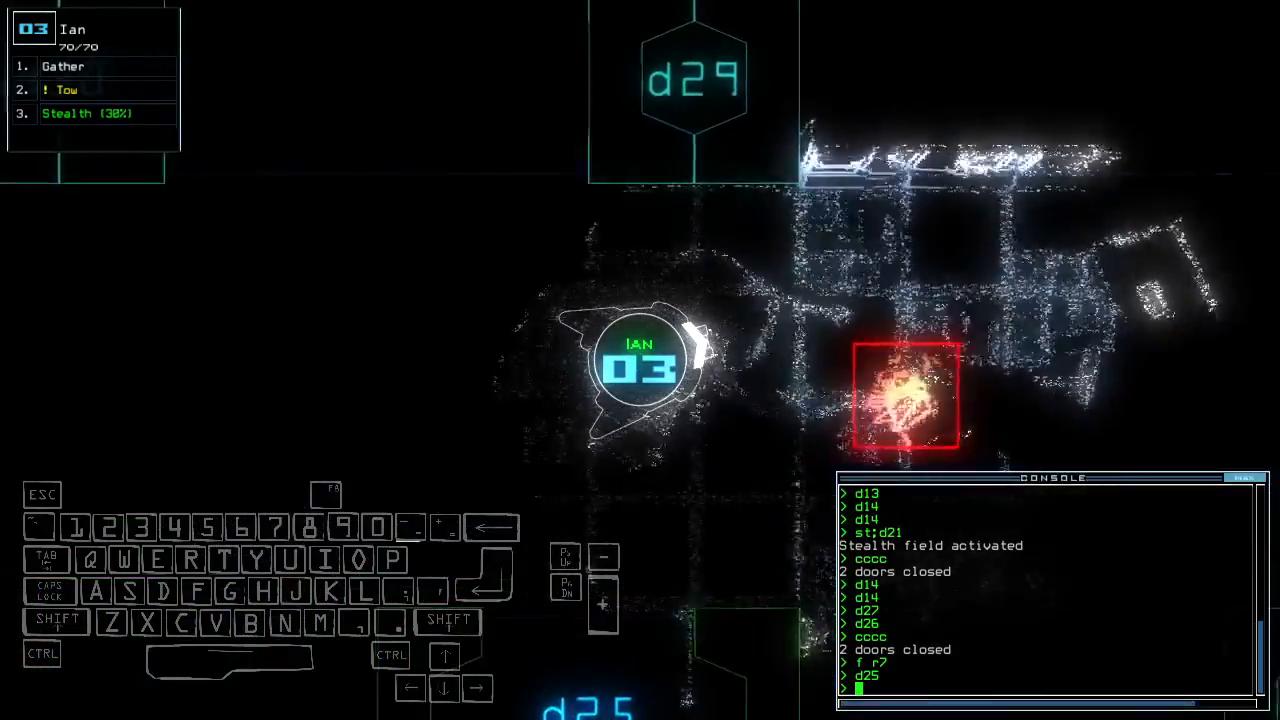
# Open door d25 for Ian, switch to Qbert's view and run 'generator' to reactivate power
pyautogui.press('Down')
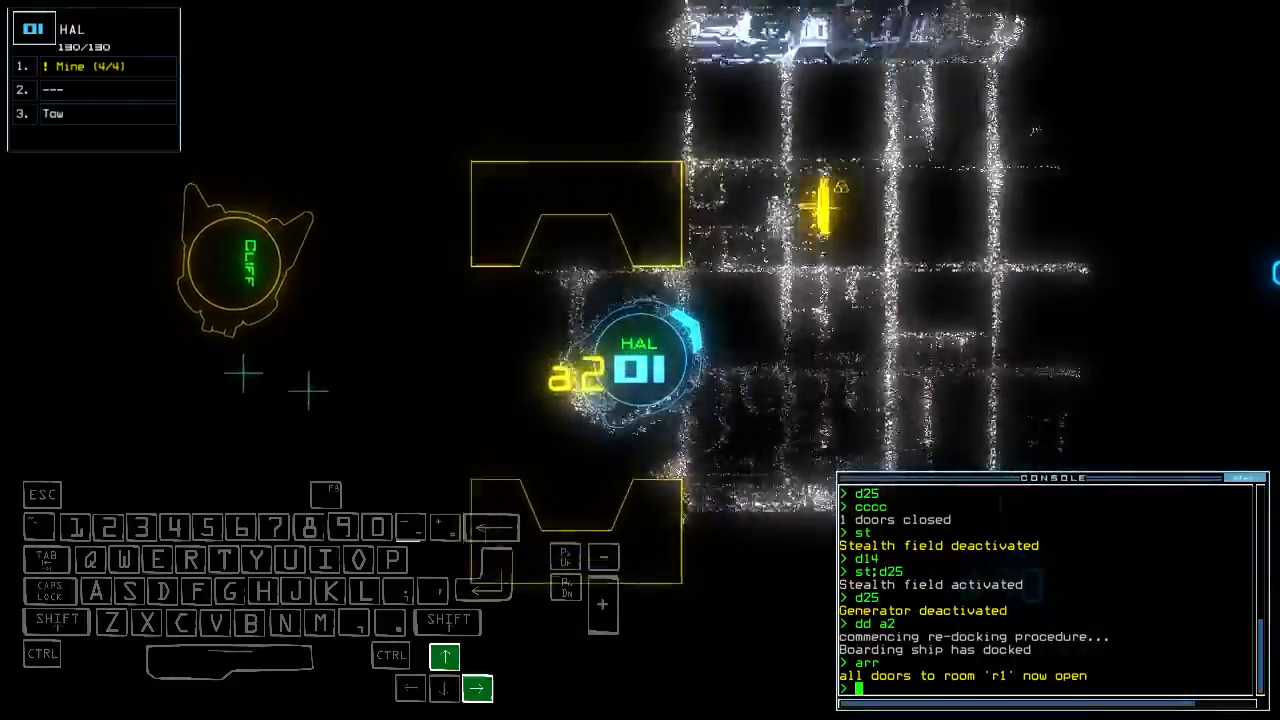
pyautogui.press('Down')
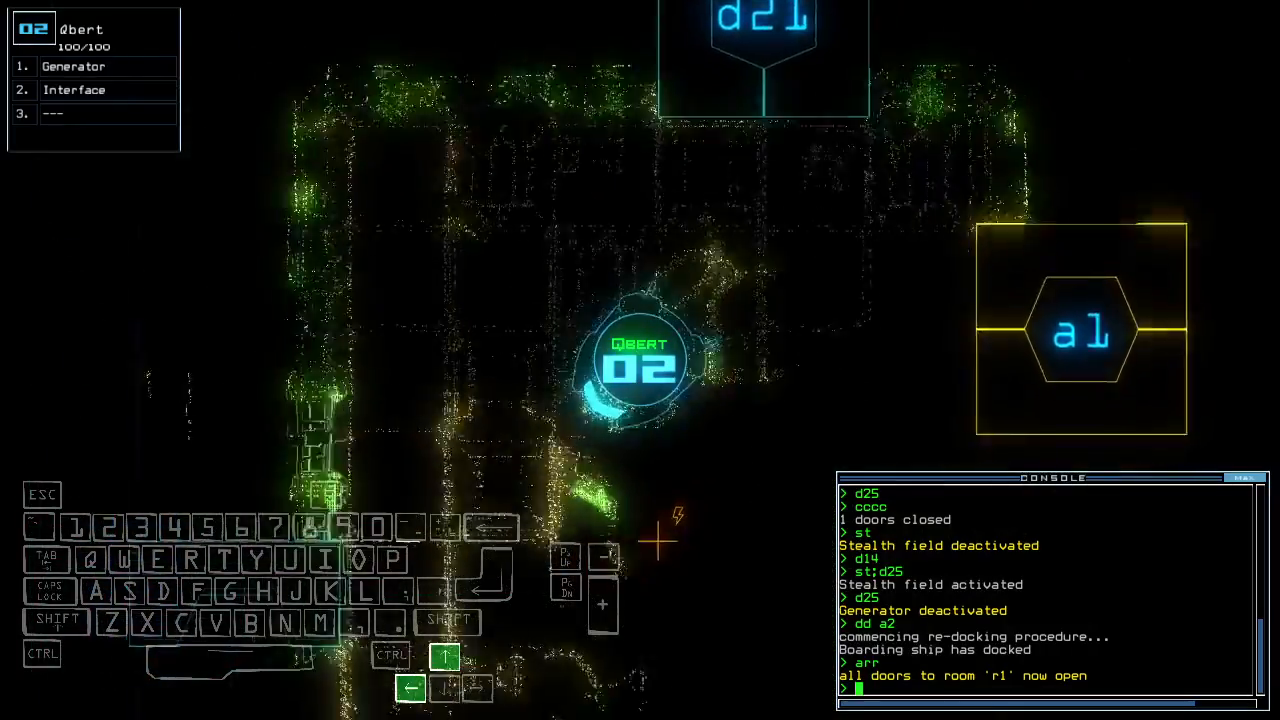
pyautogui.write('generator')
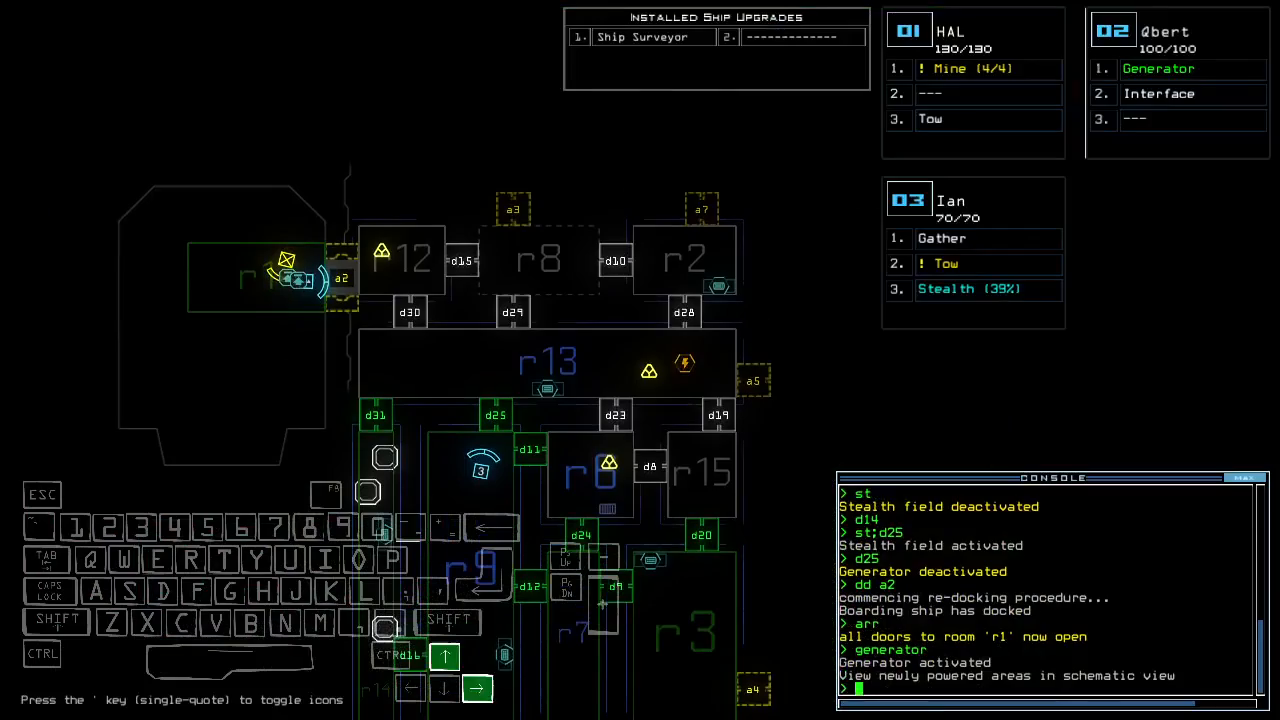
# Open door d25 and activate Ian's stealth field with 'st'
pyautogui.write('d25')
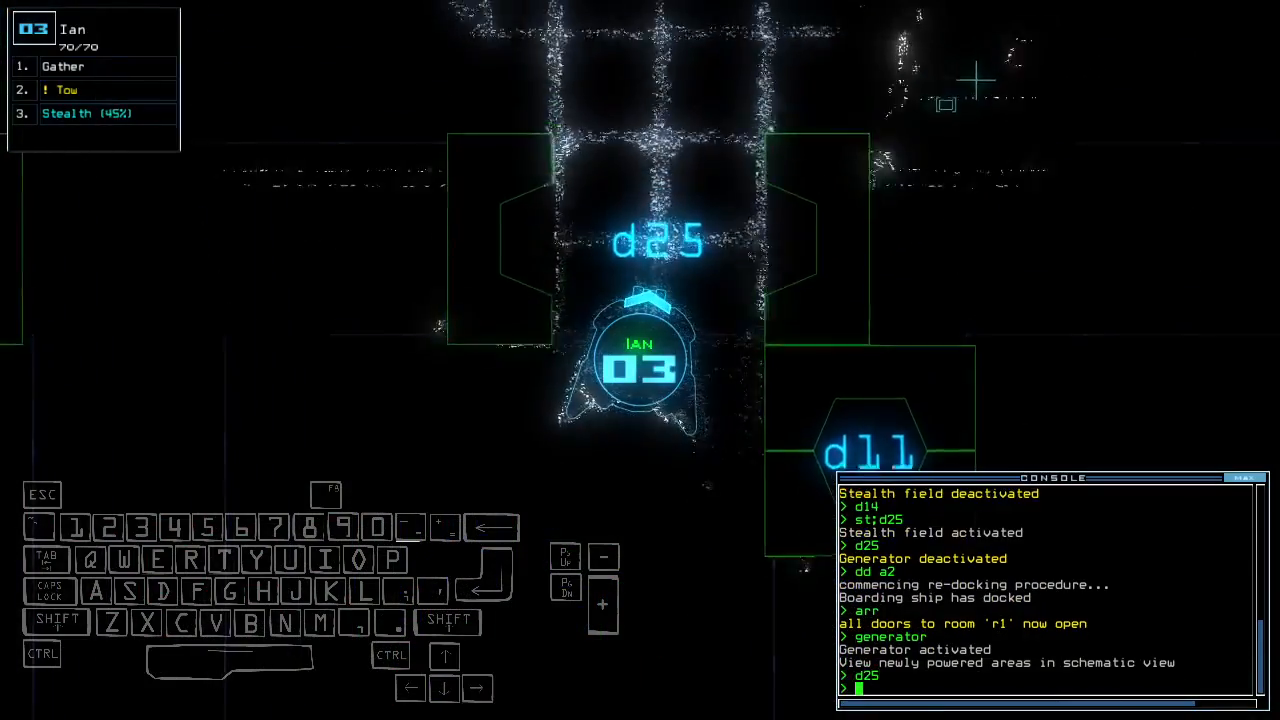
pyautogui.write('st')
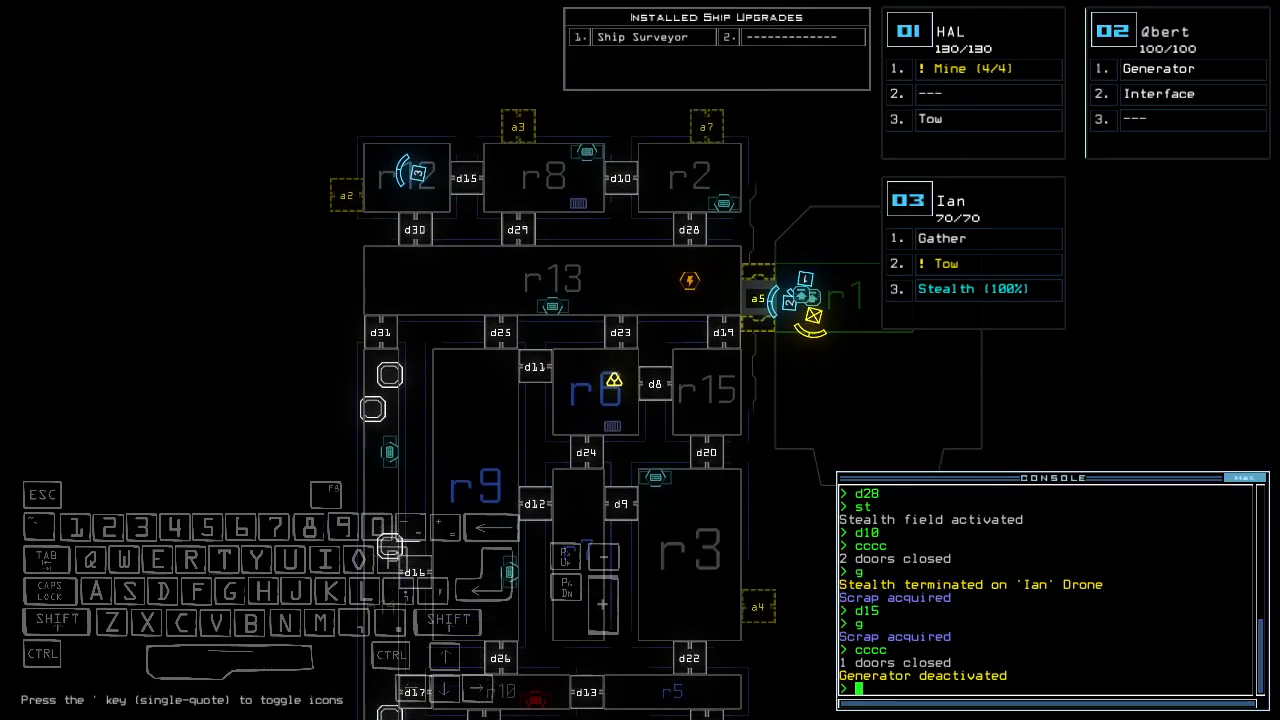
# Reactivate the generator from drone 3, then vent room r12 to space through airlock a2
pyautogui.scroll(-3)
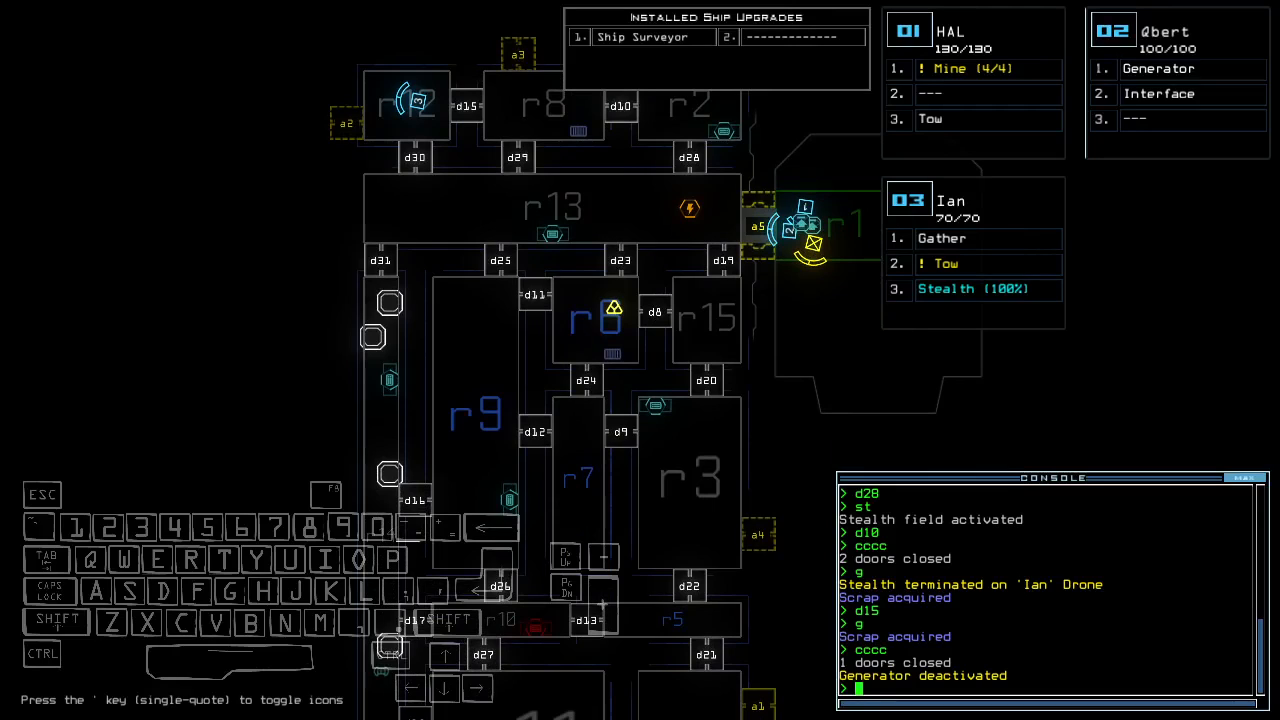
pyautogui.press('3')
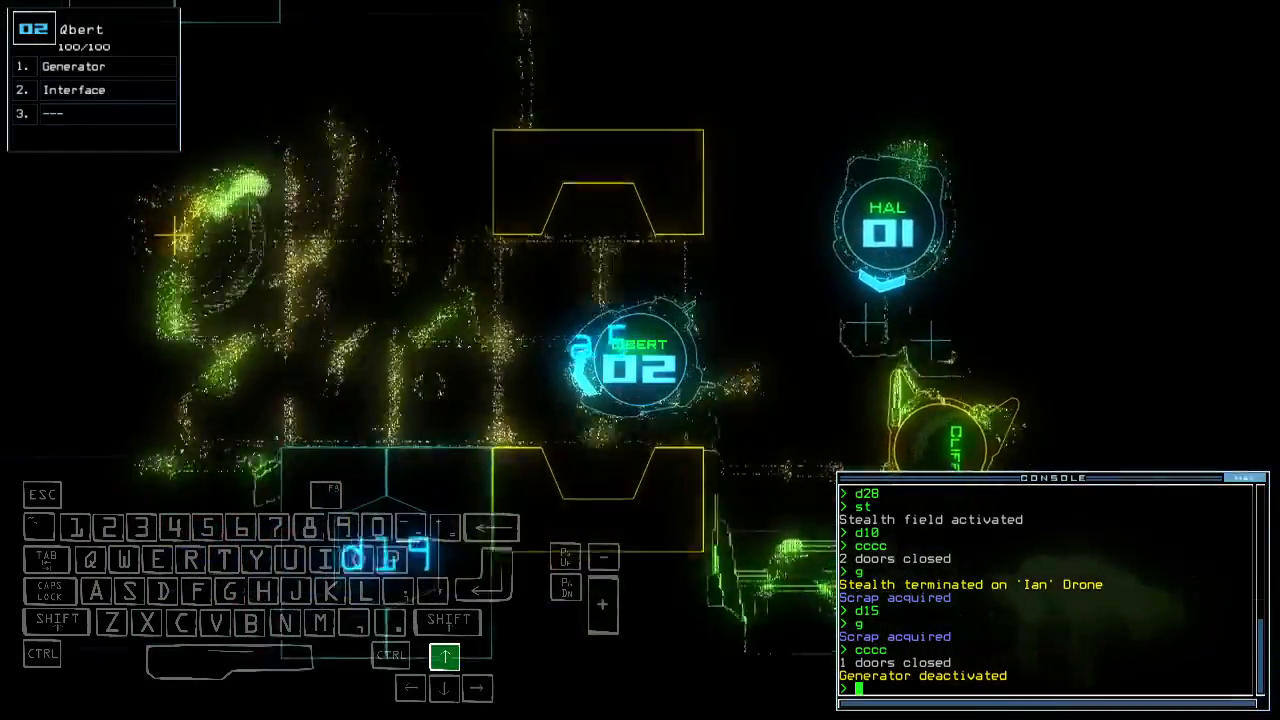
pyautogui.write('generator')
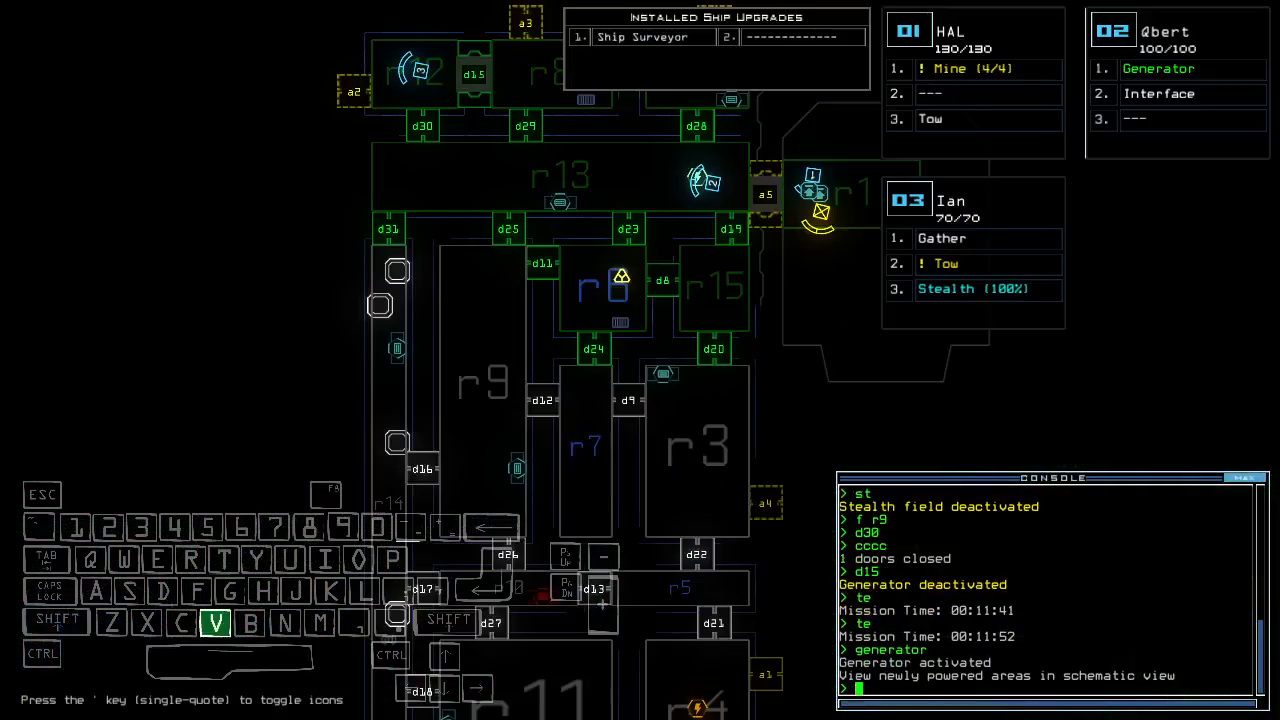
pyautogui.write('vacuum r12 a2')
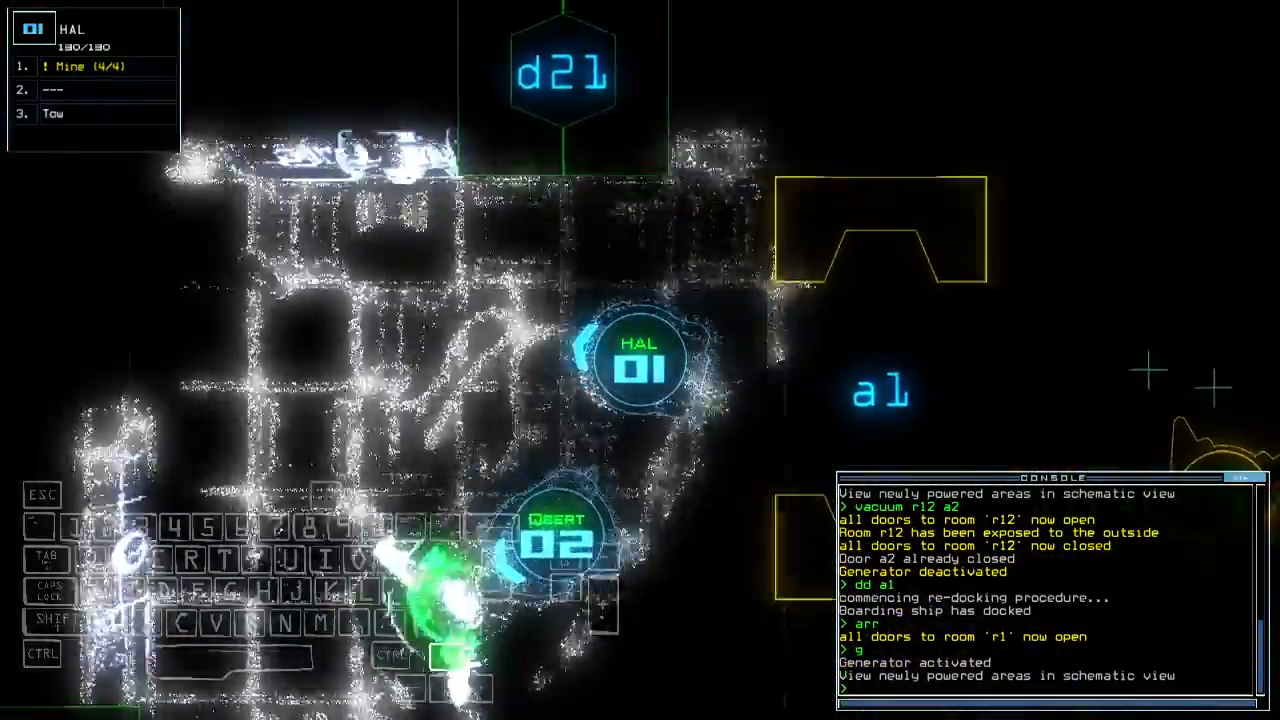
# Issue the 'd14' door command to send HAL onward toward door d27
pyautogui.write('d14')
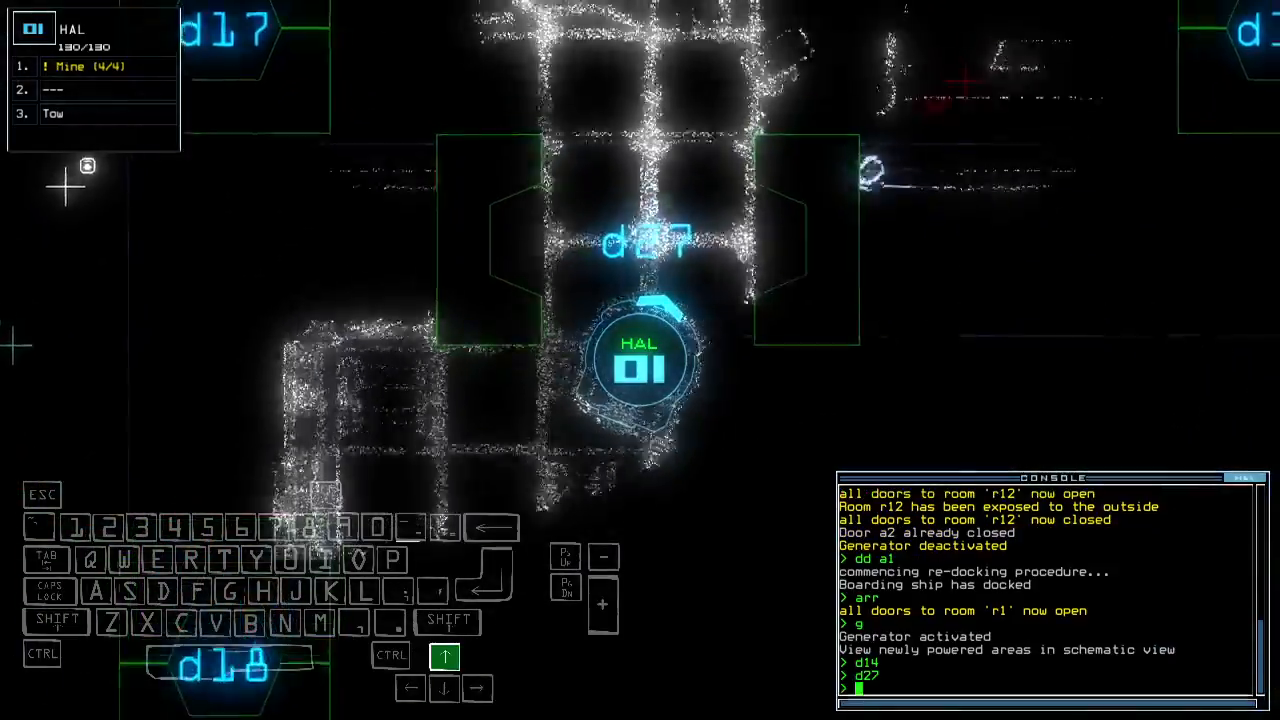
# Drive drone 1 through the opened d14/d27 doorway and return to its close-up view
pyautogui.press("'")
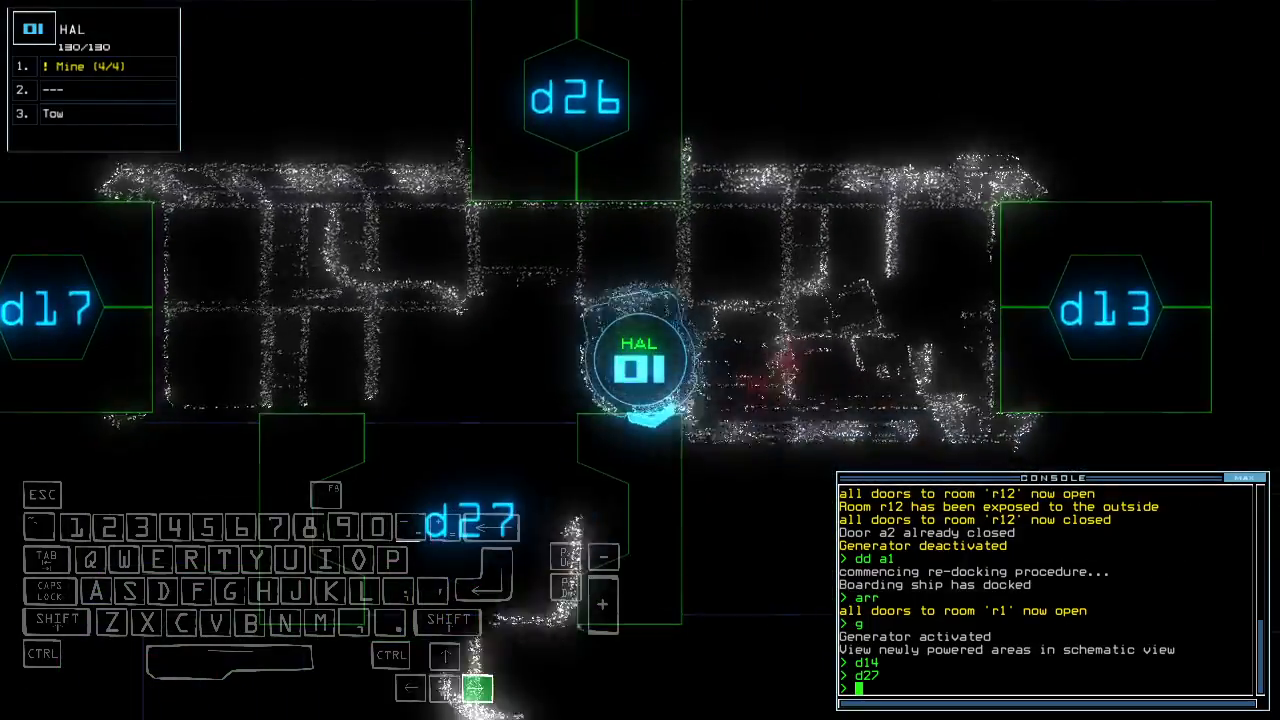
pyautogui.press("'")
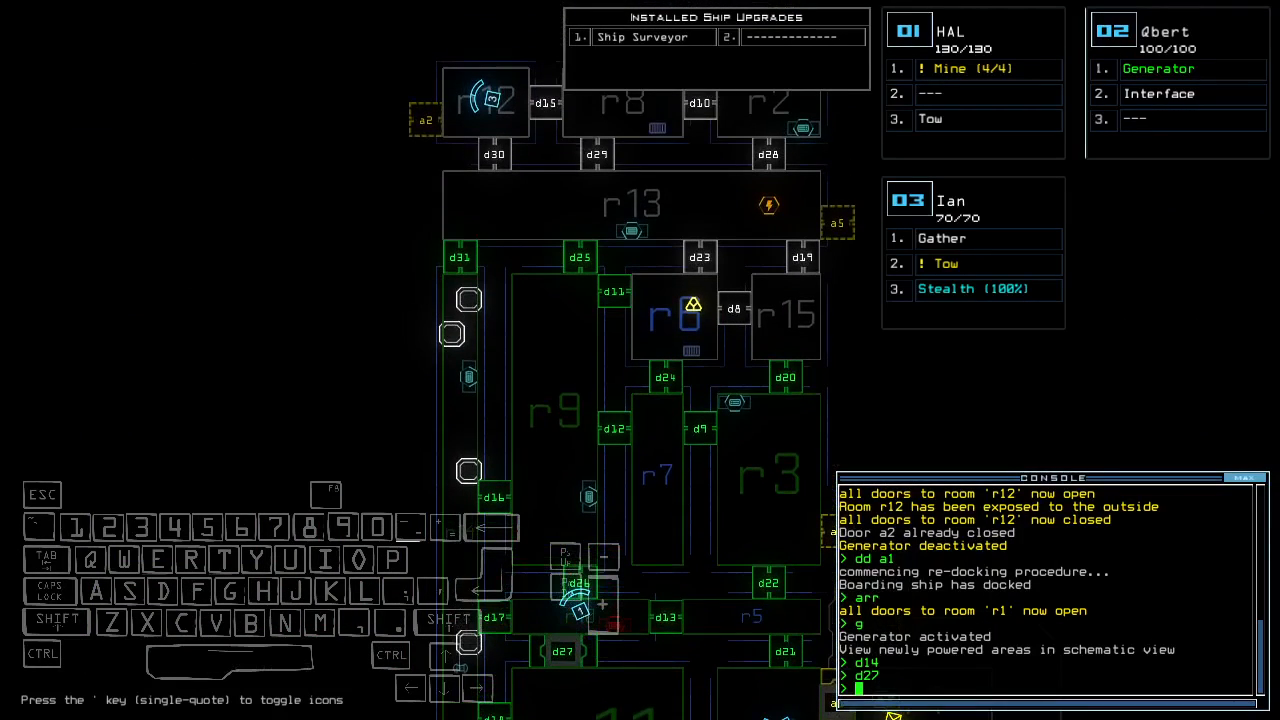
pyautogui.press('2')
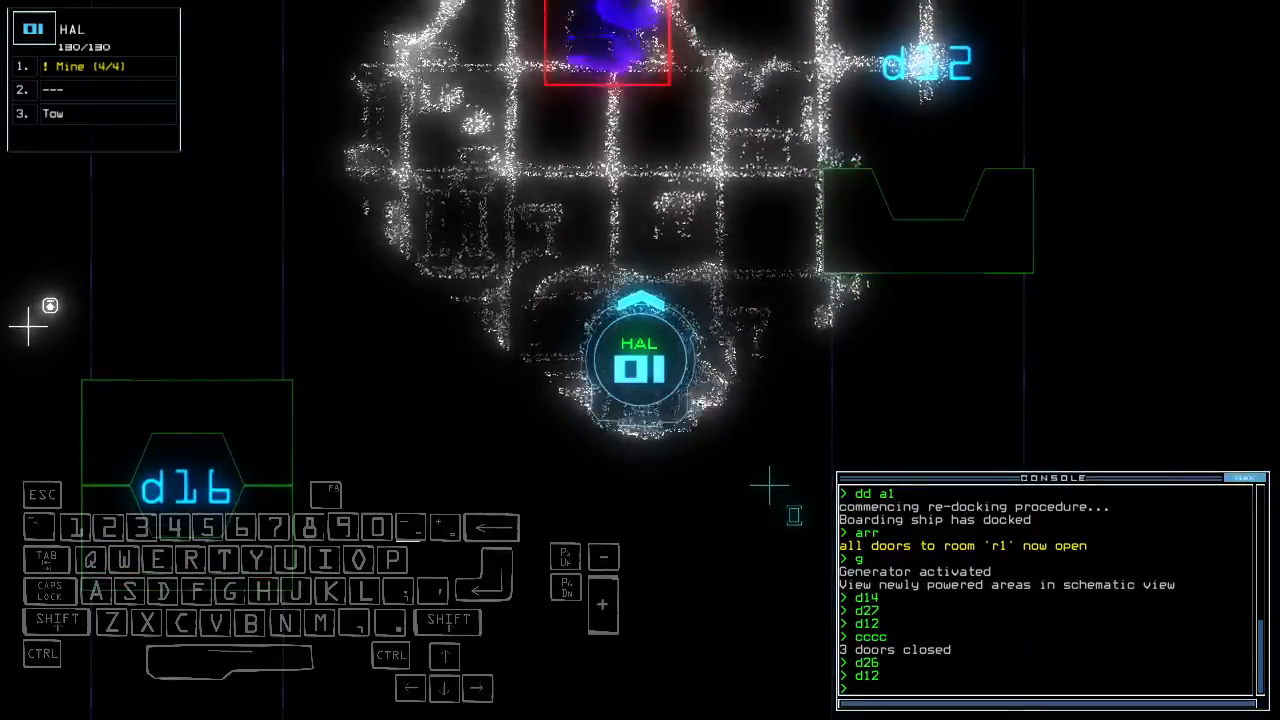
# Steer drone 1 toward door d12, then re-dock the ship at airlock a1
pyautogui.press('down')
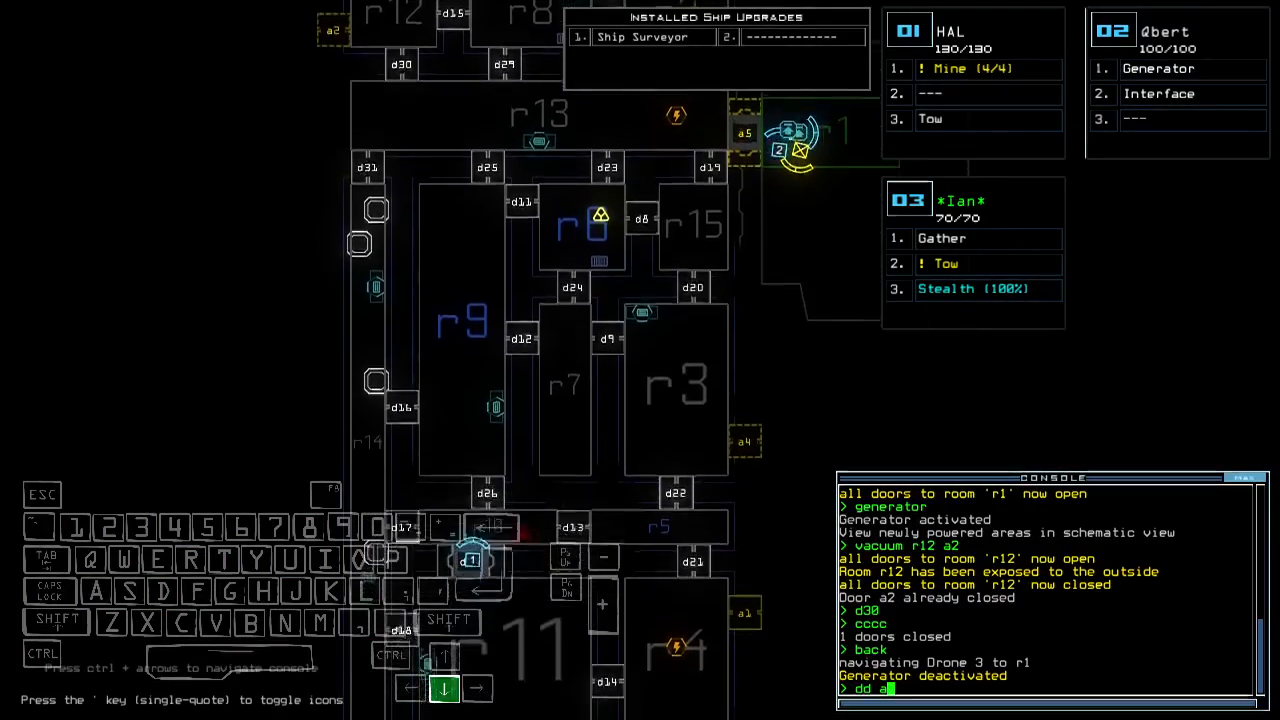
pyautogui.press('enter')
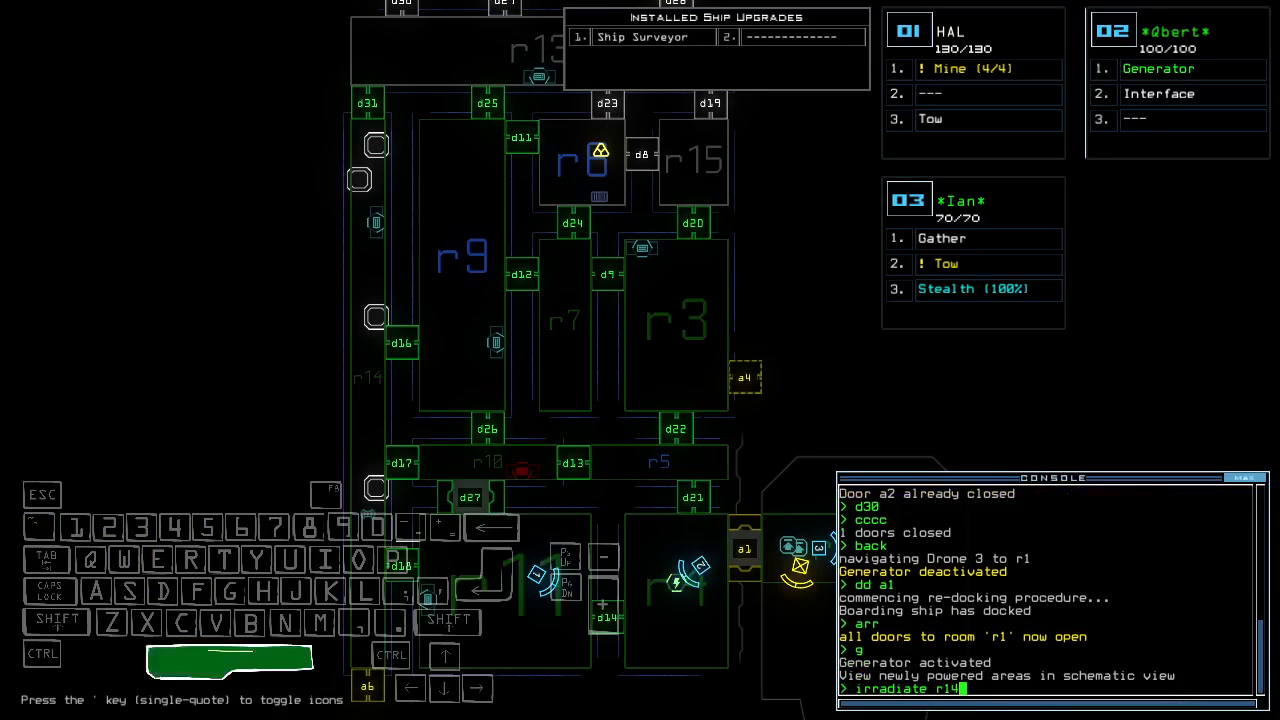
# Run 'irradiate r14' to flood room r14 with radiation
pyautogui.press('enter')
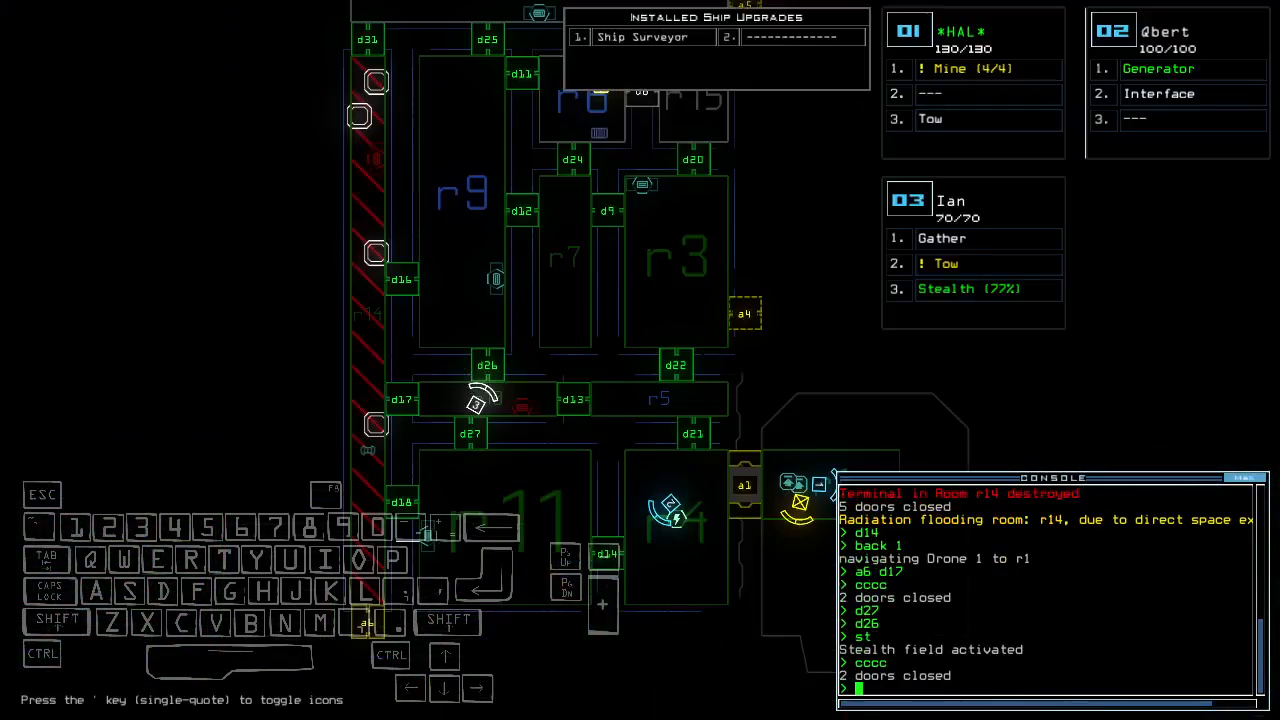
# Toggle doors d16, d17, d2 and d27 around drone 03 as radiation spreads
pyautogui.write('d16 d17 d2')
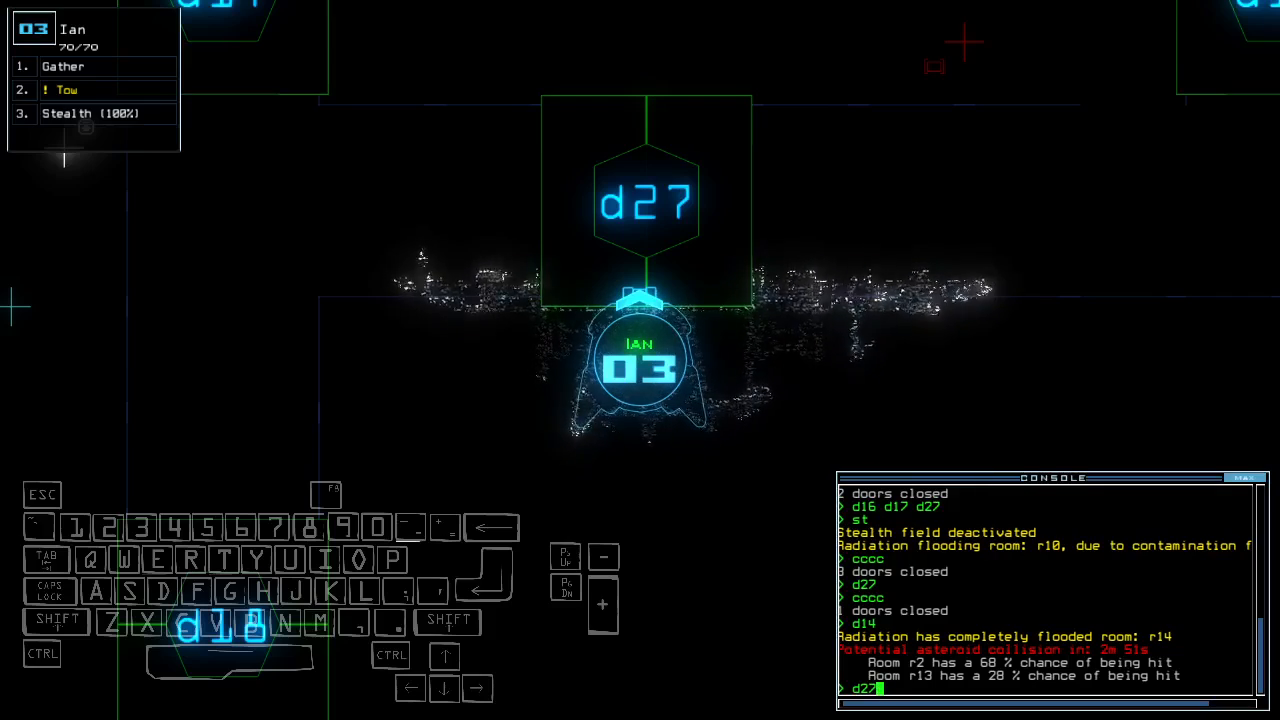
pyautogui.press('enter')
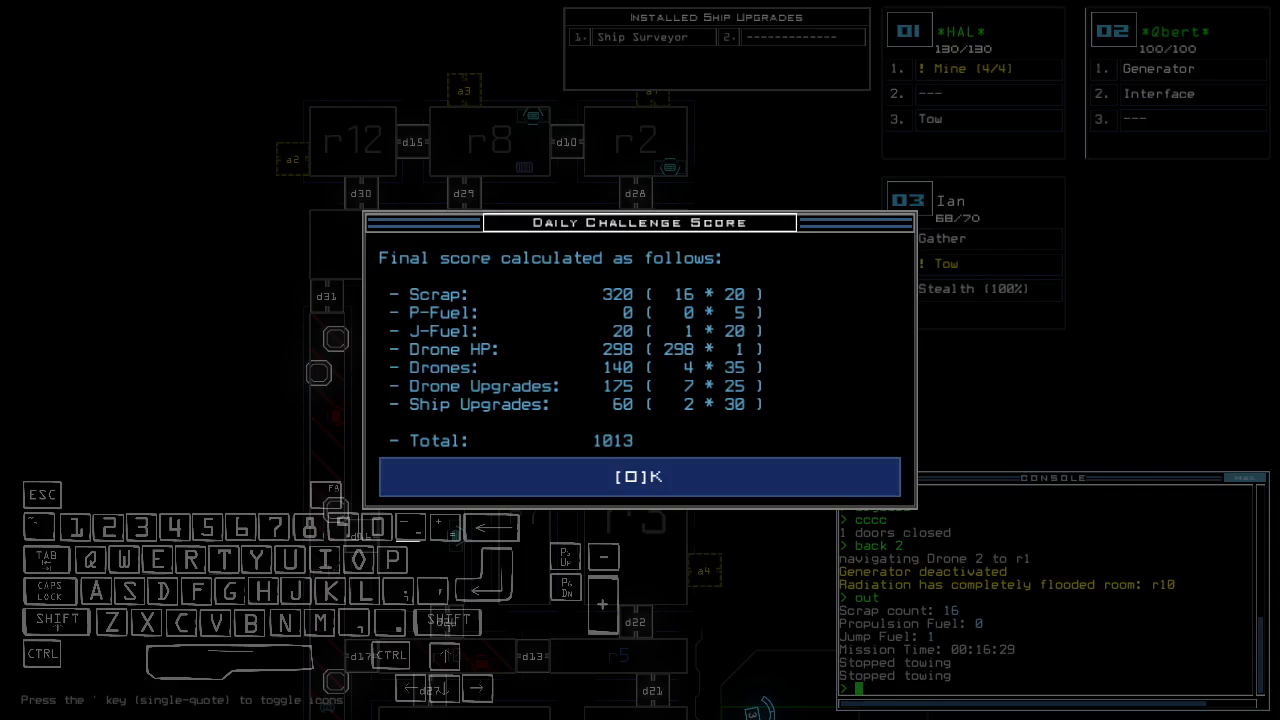
# Accept the 1013 daily challenge score and show the leaderboard ranking fourth
pyautogui.click(640, 476)
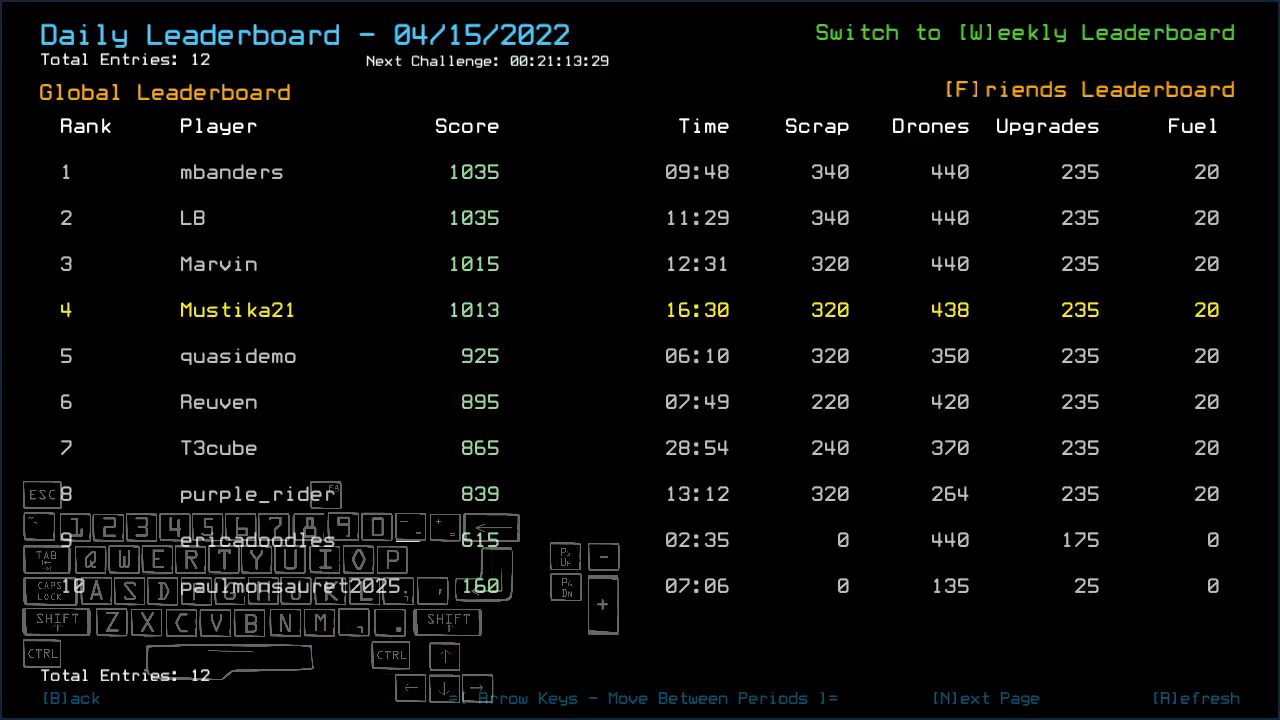